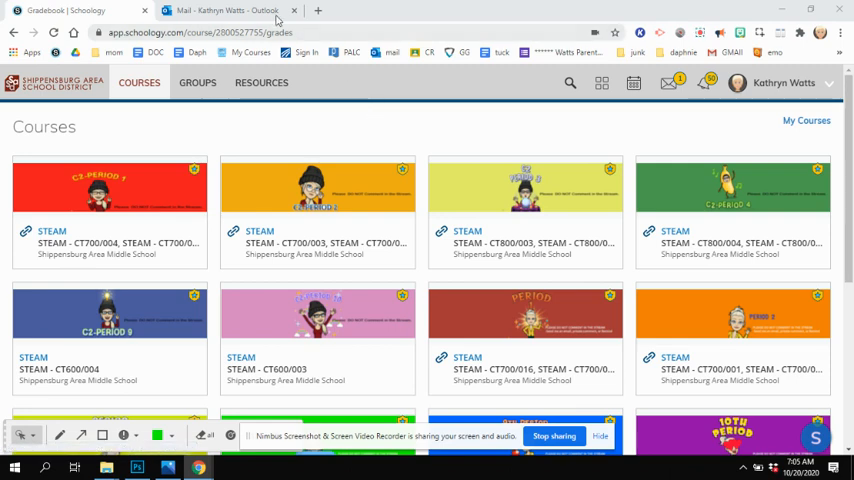
mouse_move(318, 10)
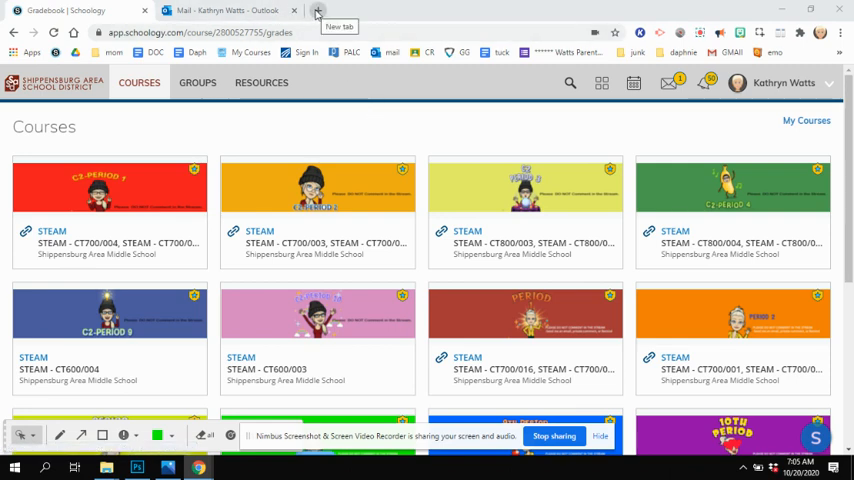
mouse_move(316, 11)
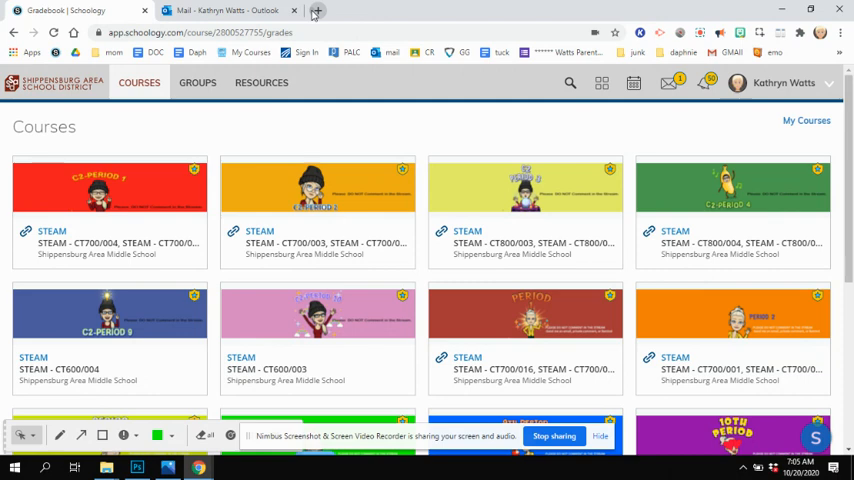
Open Google Classroom in a new tab and enter the C2- pd- 1- STEAM-V-7 class
click(317, 11)
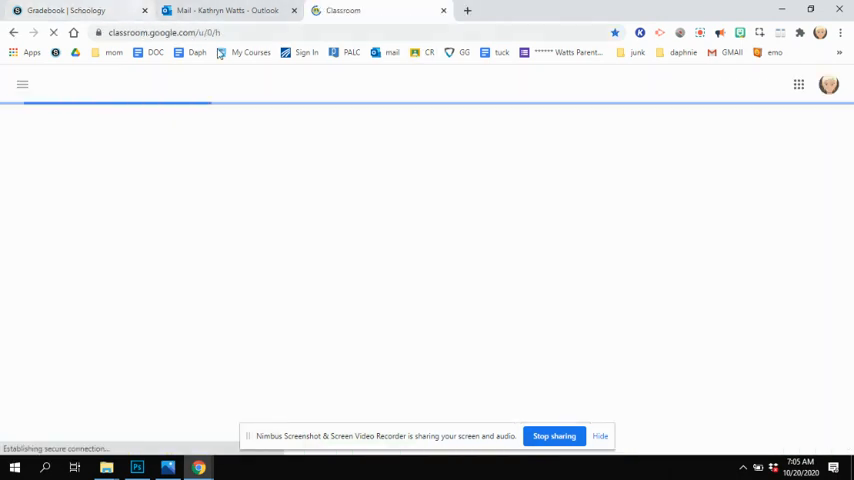
mouse_move(251, 52)
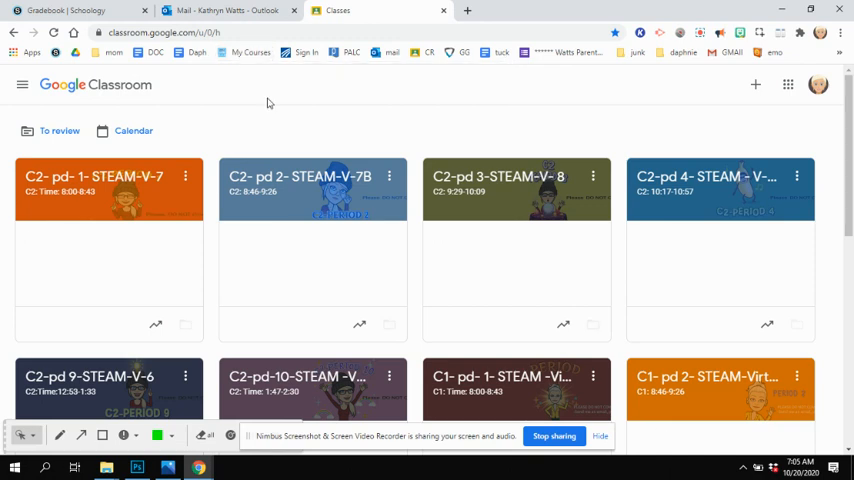
click(94, 176)
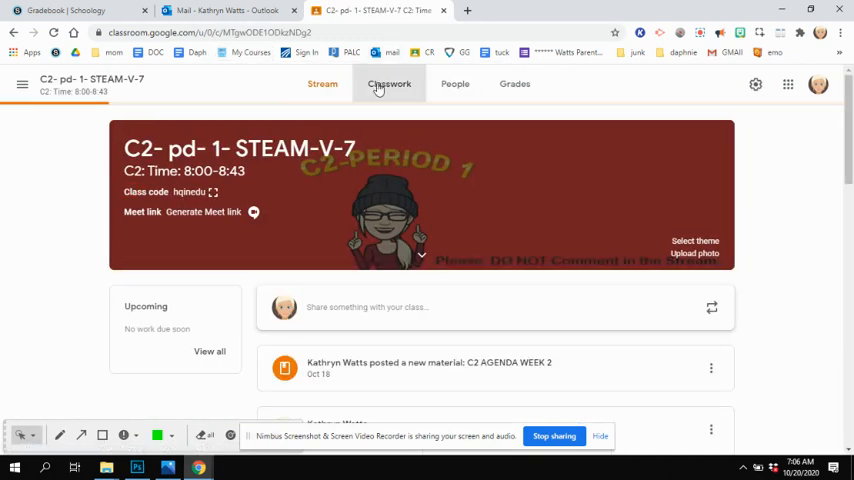
Browse the Classwork topics: Zoom Room, Agendas, Recorded Lessons and LATE WORK
click(389, 83)
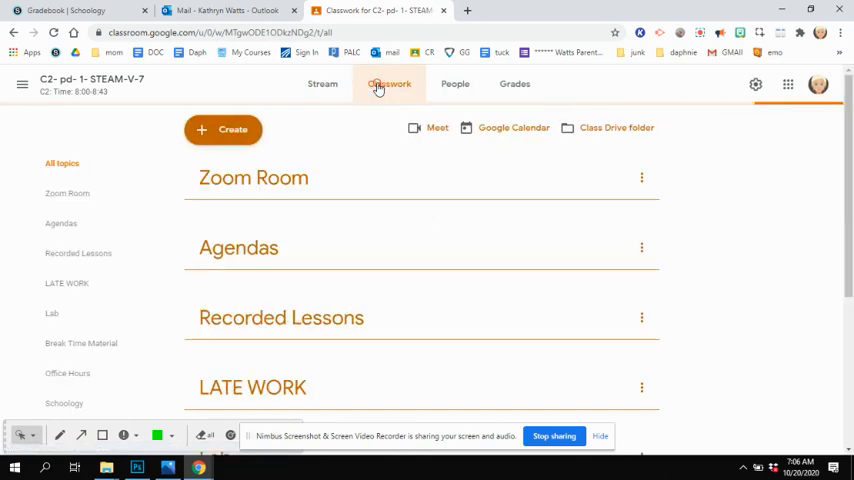
click(389, 84)
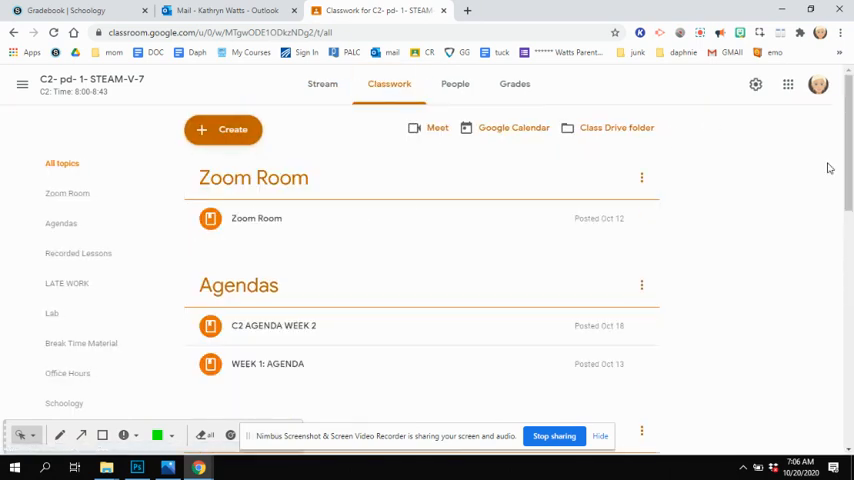
scroll(down, 3)
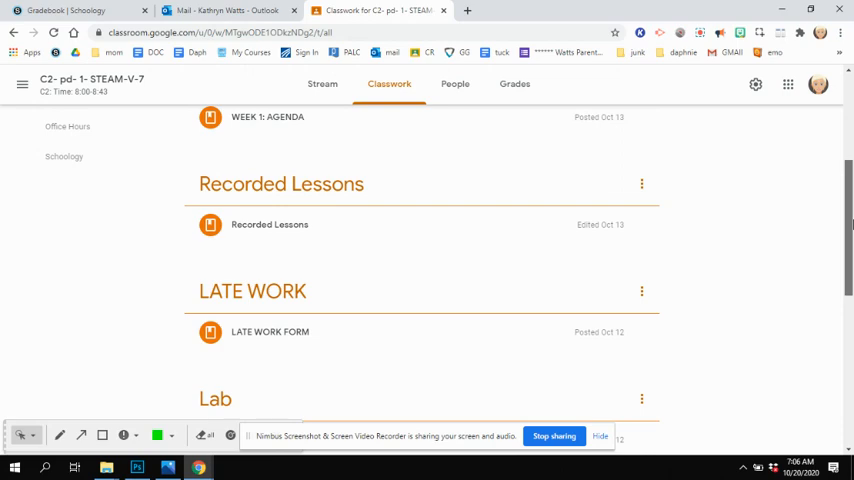
mouse_move(320, 224)
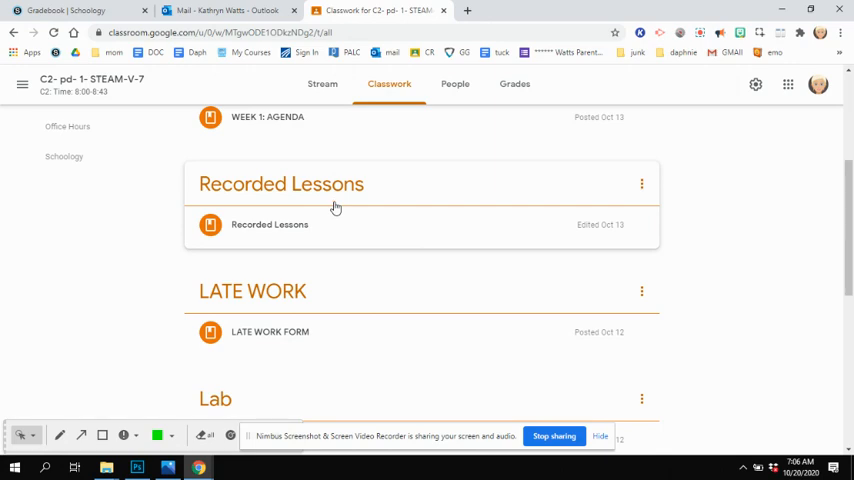
mouse_move(598, 223)
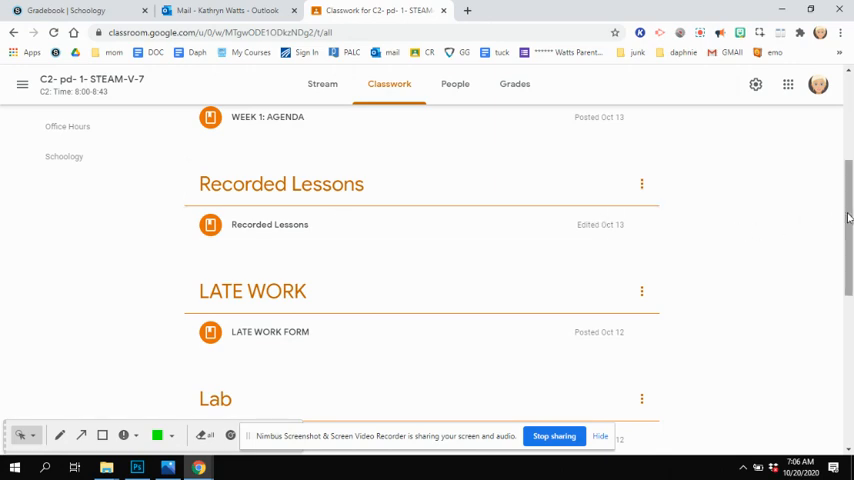
scroll(up, 3)
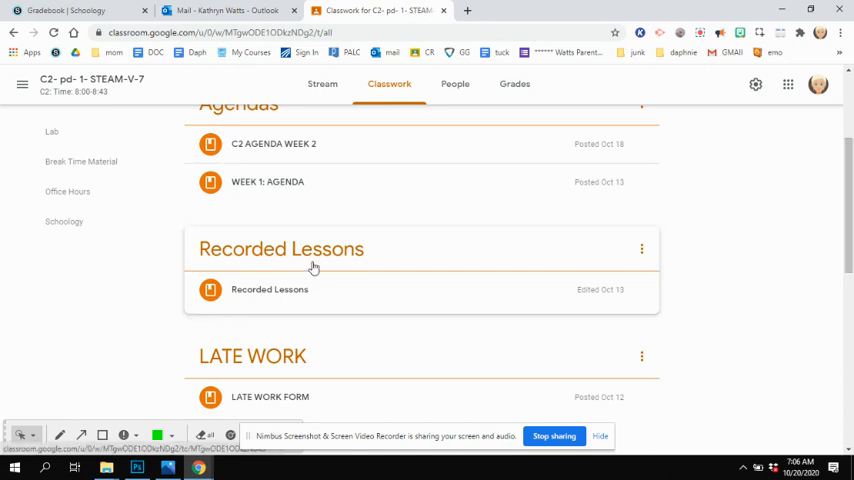
mouse_move(836, 236)
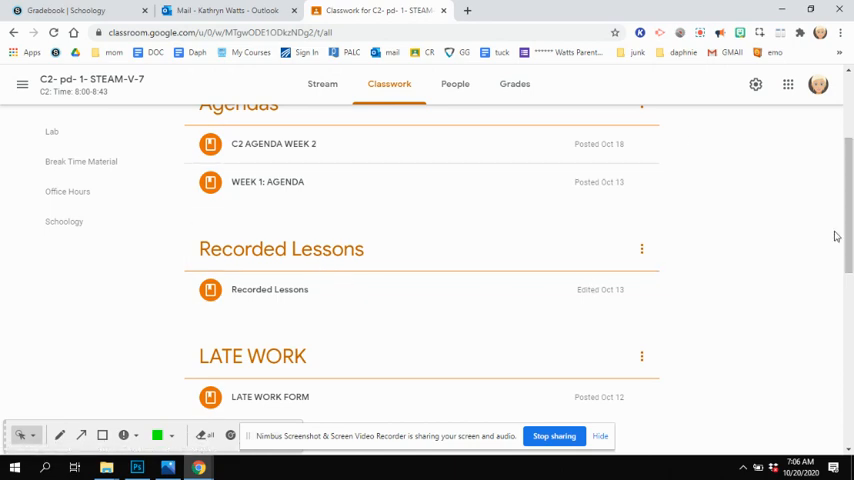
scroll(up, 3)
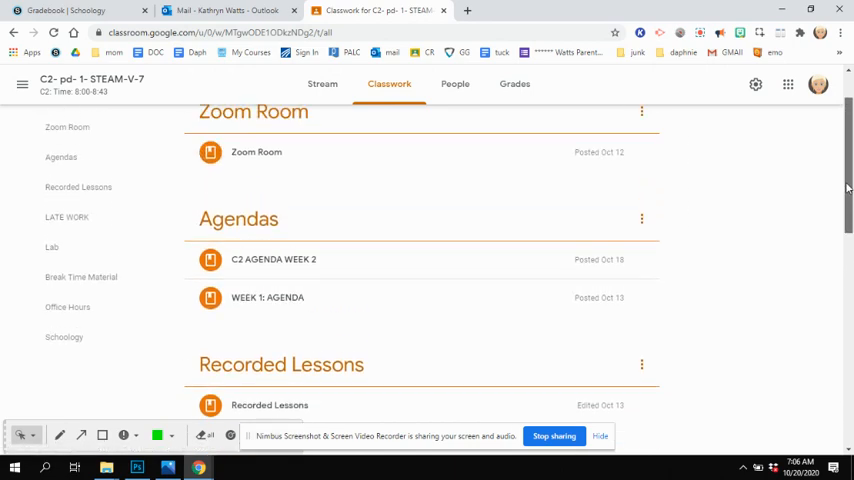
mouse_move(763, 190)
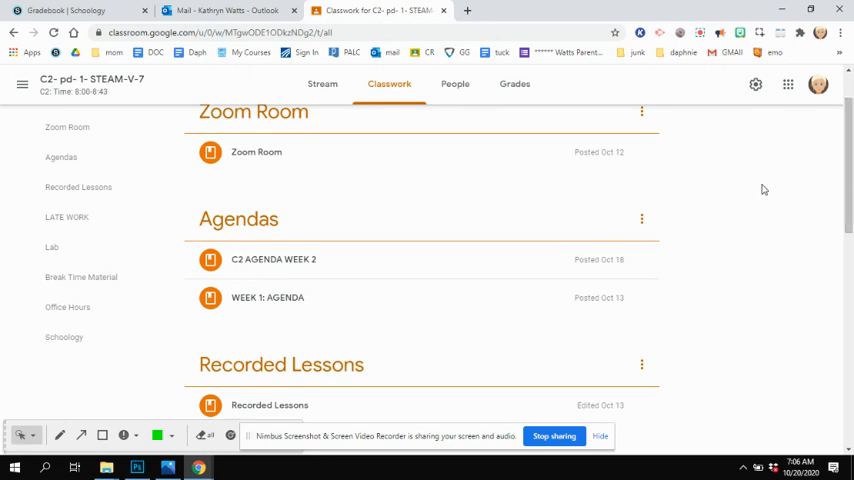
mouse_move(460, 259)
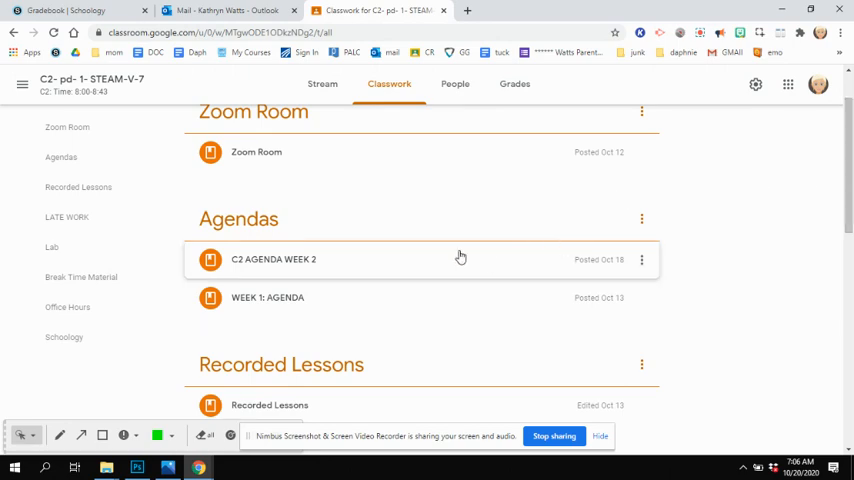
mouse_move(303, 275)
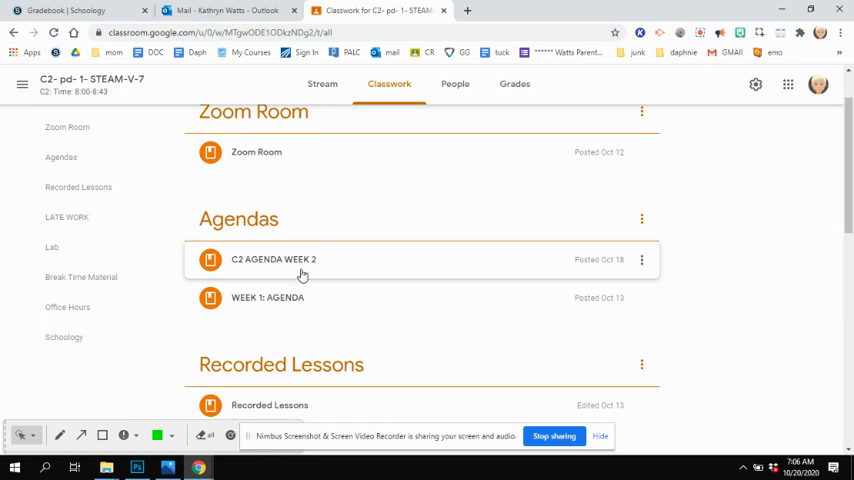
Open the C2 AGENDA WEEK 2 slide deck from the Agendas topic
click(273, 259)
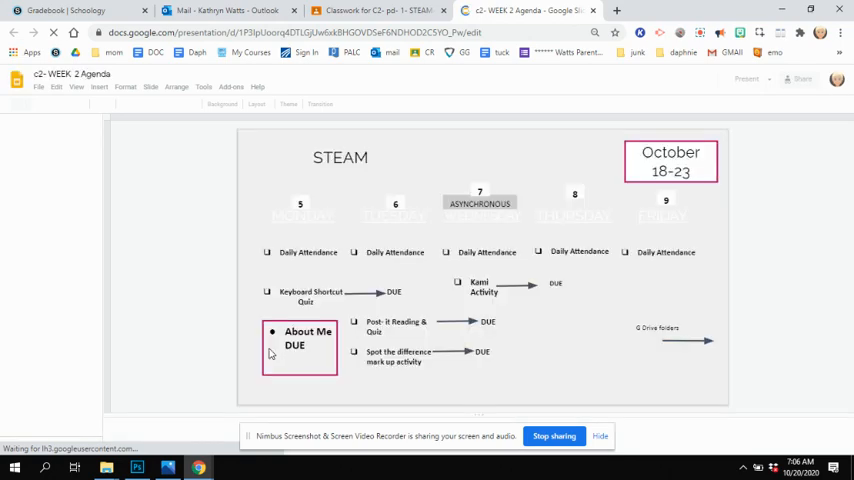
click(294, 344)
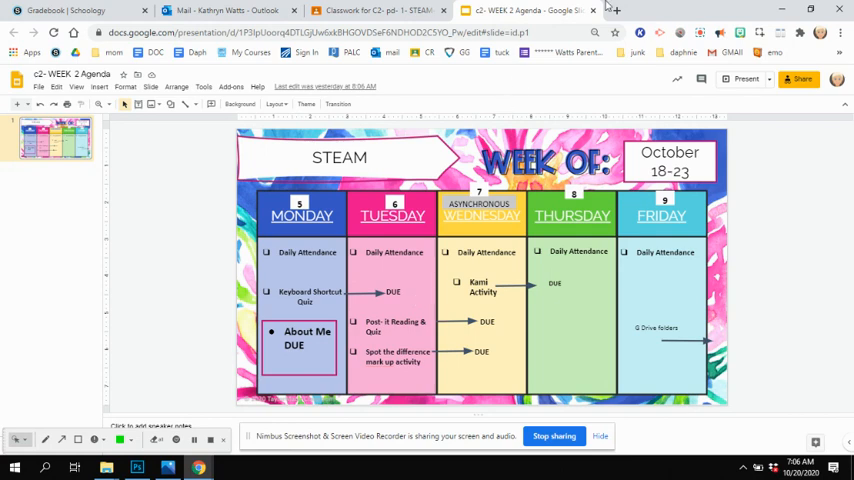
mouse_move(507, 77)
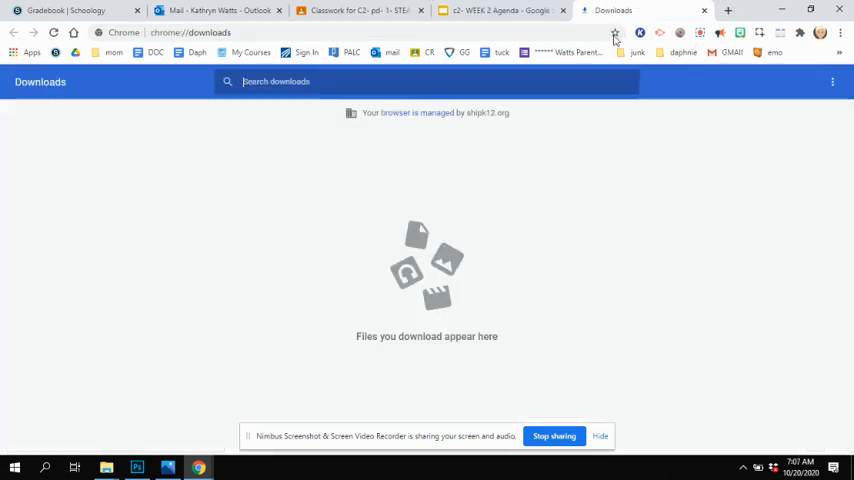
mouse_move(480, 398)
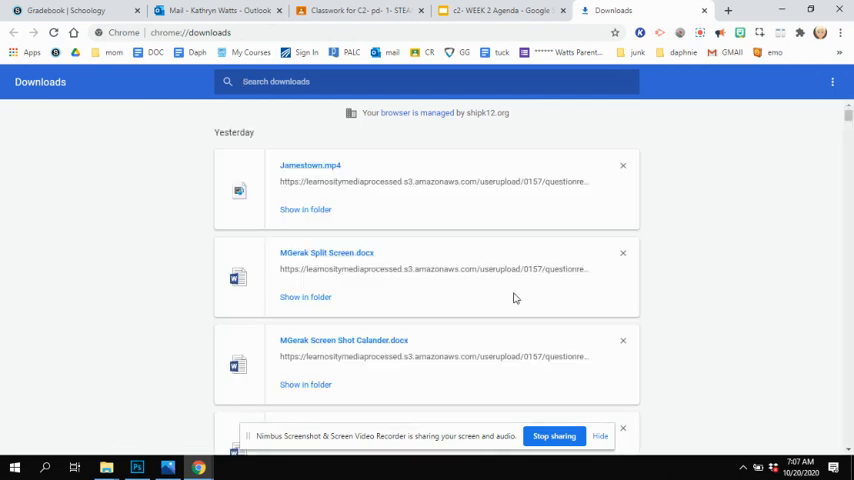
mouse_move(313, 166)
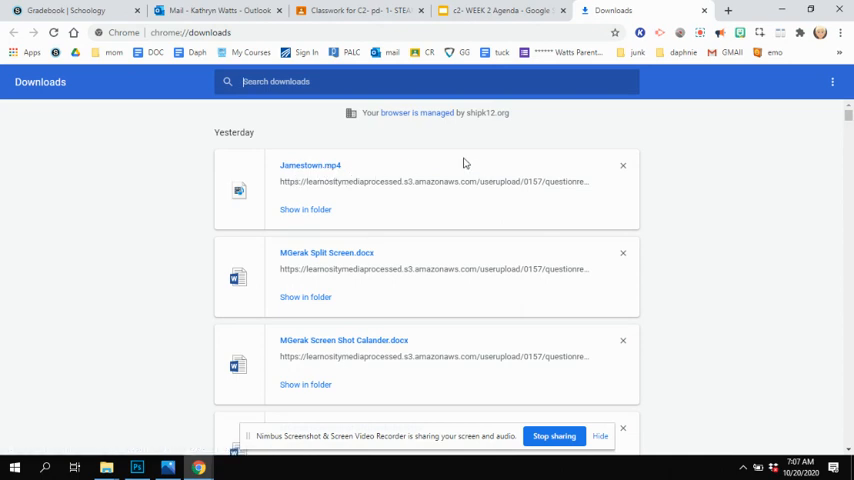
Show the Jamestown.mp4 download from Chrome's downloads page in File Explorer
click(305, 209)
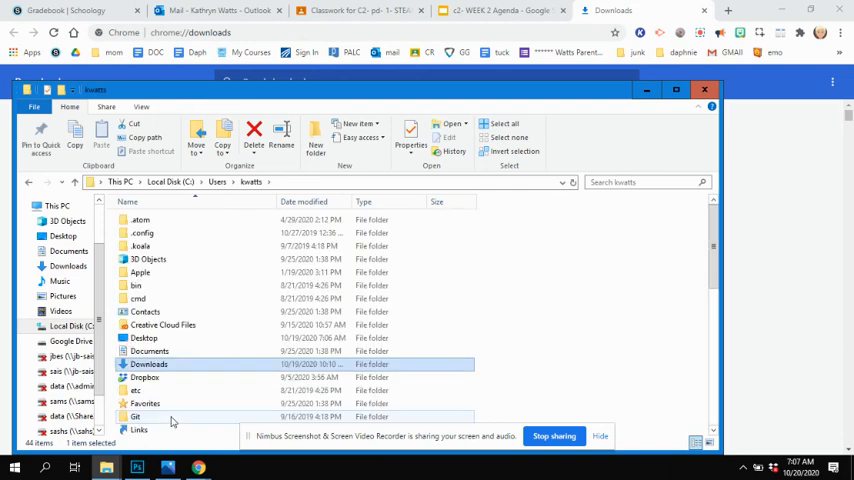
mouse_move(676, 91)
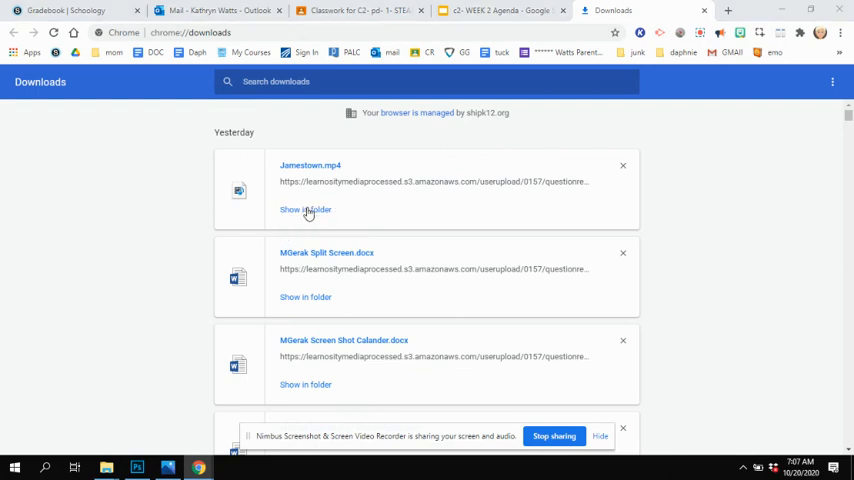
Rename Jamestown.mp4 in the Downloads folder to 'Question'
click(305, 210)
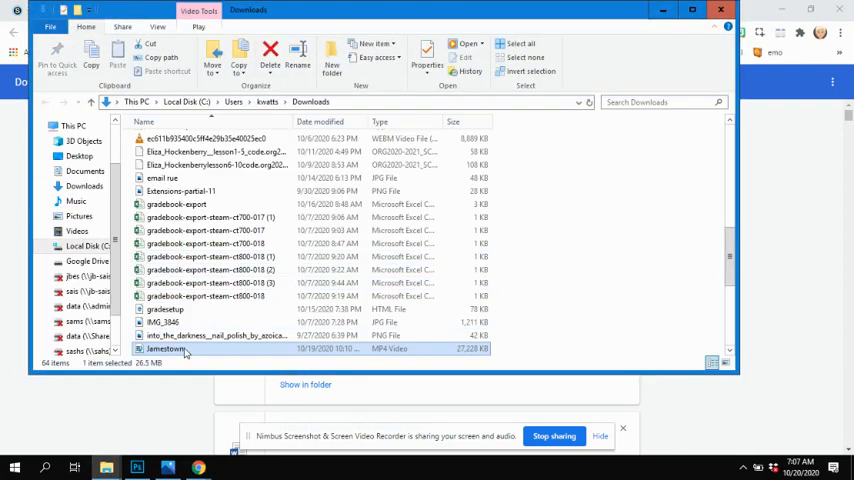
right_click(165, 349)
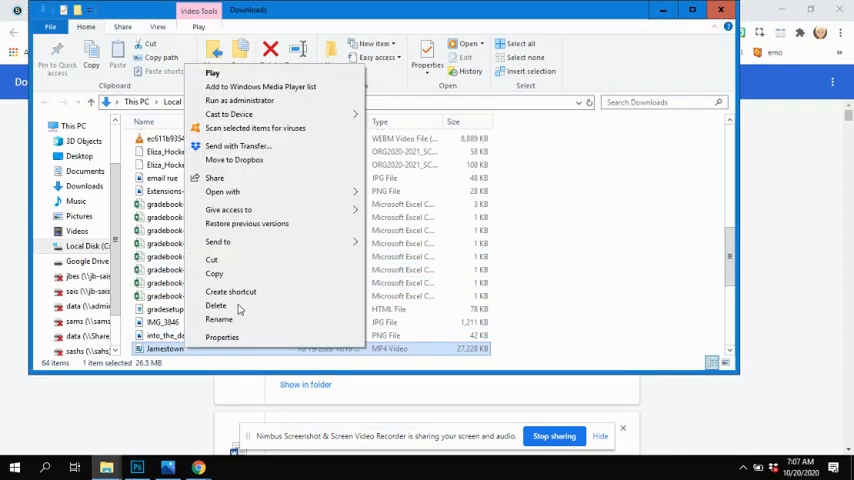
click(219, 319)
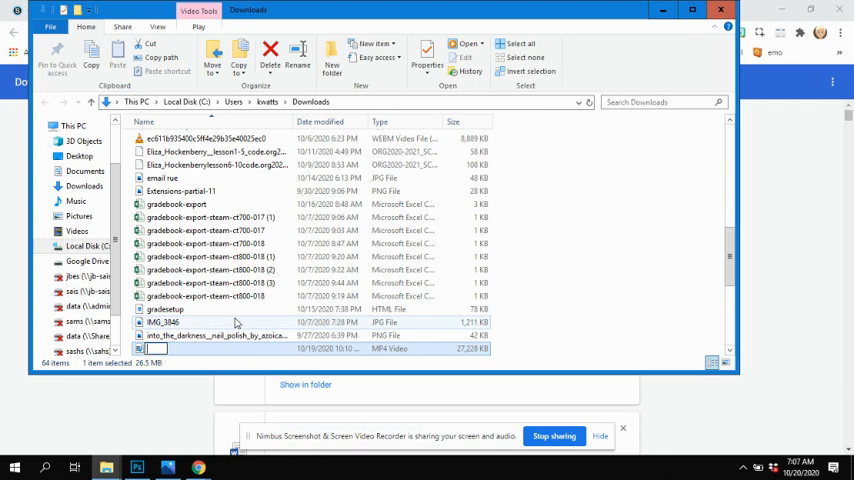
text(Question)
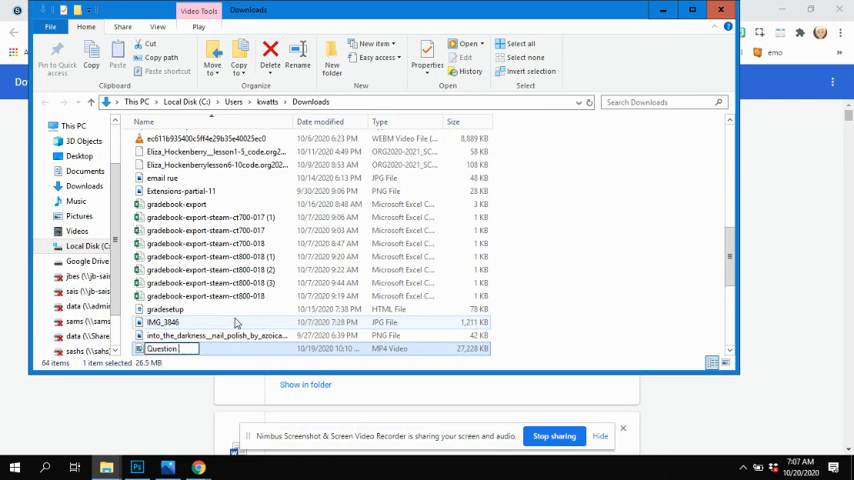
scroll(down, 3)
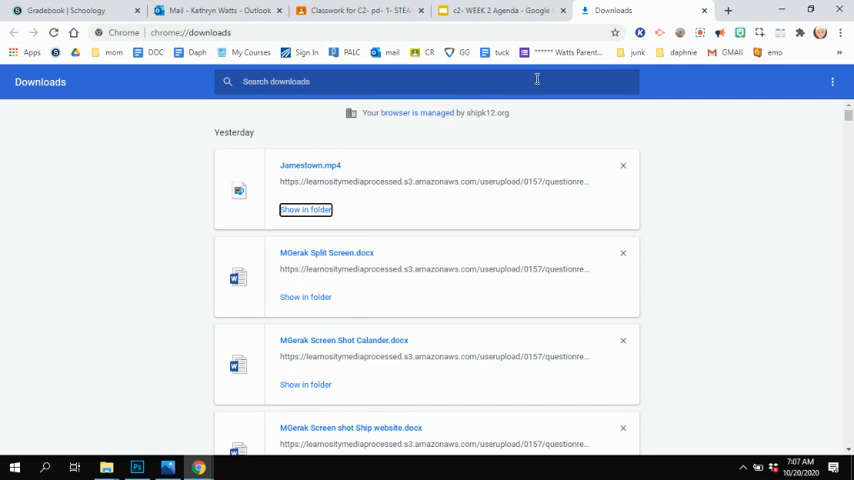
mouse_move(422, 112)
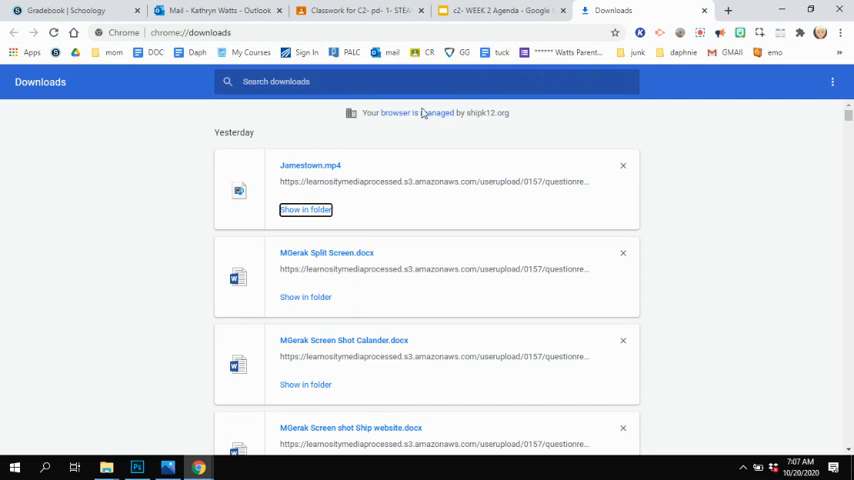
mouse_move(379, 168)
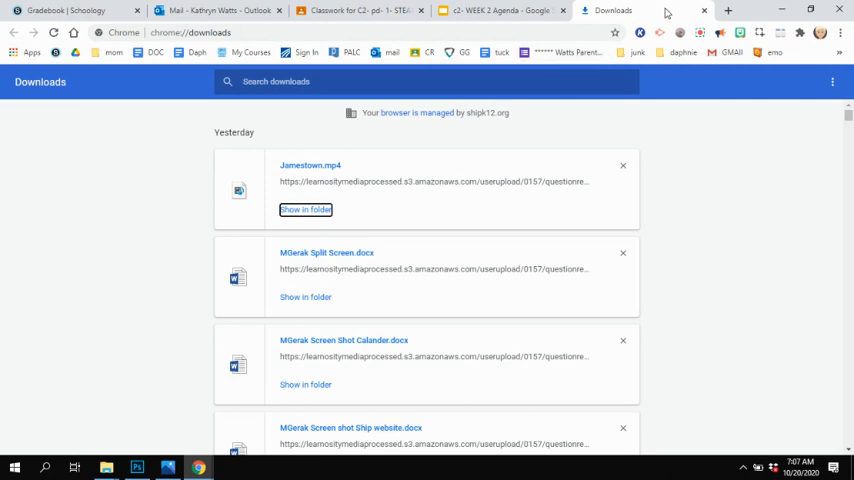
Return to the c2- WEEK 2 Agenda tab showing the October 18–23 schedule
click(510, 10)
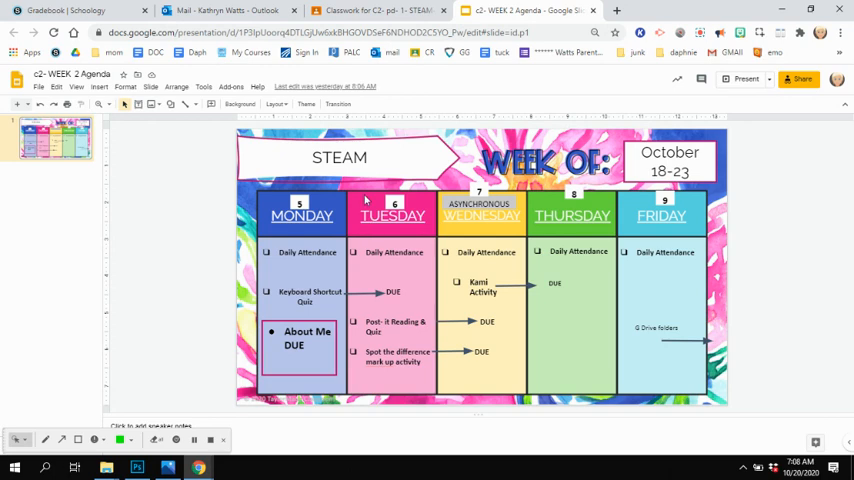
mouse_move(360, 115)
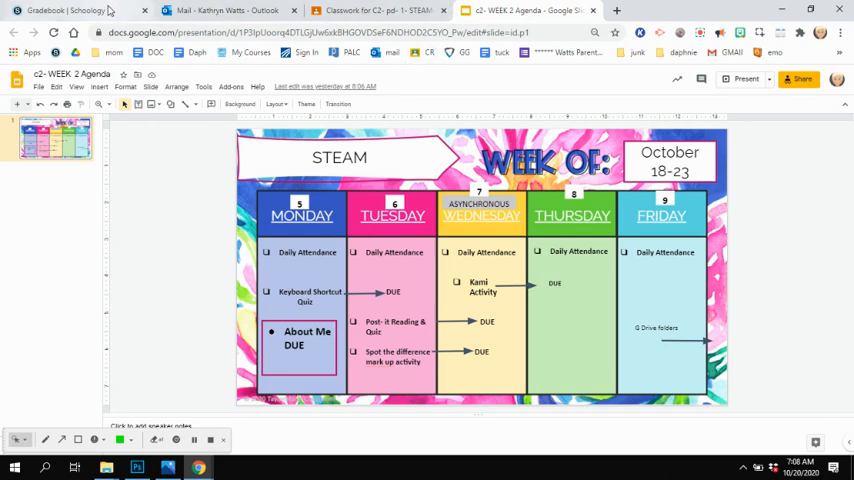
Open the C2-Period 1 STEAM course in Schoology and its WEEK 2 (DAYS 5-9) folder
click(65, 10)
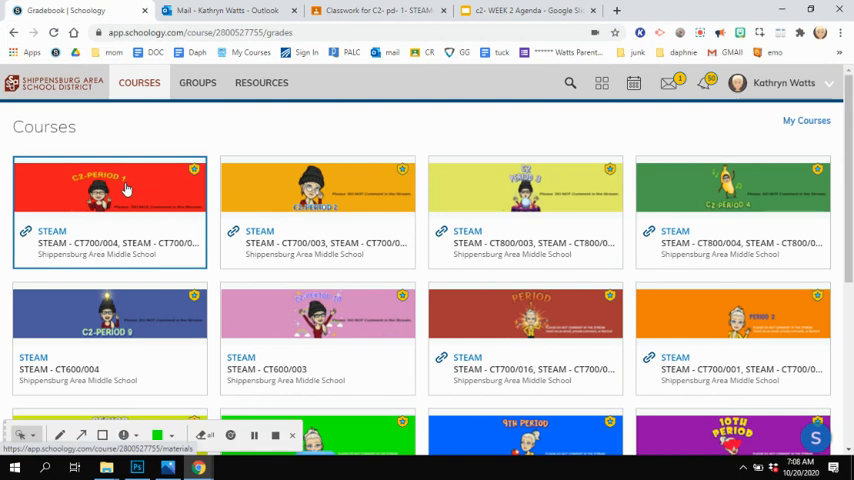
click(109, 188)
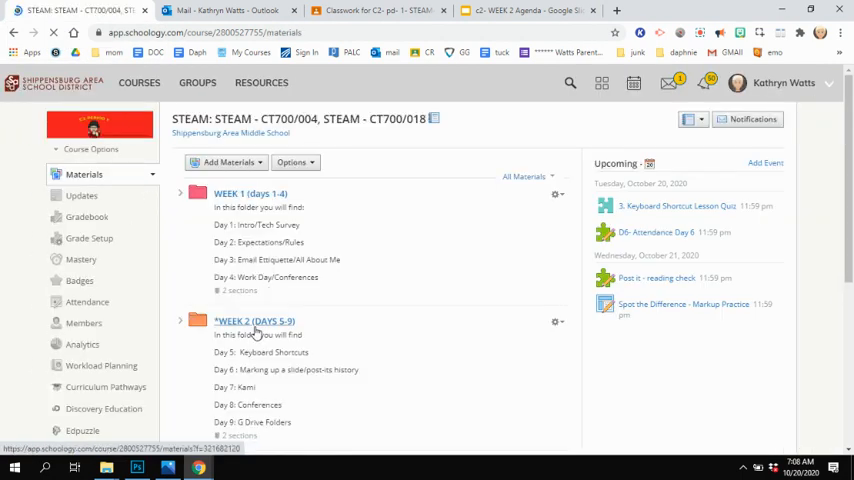
click(254, 321)
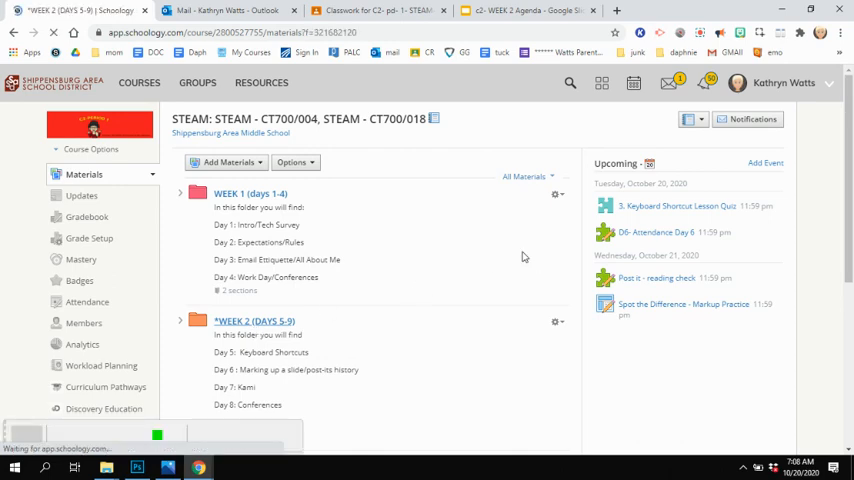
click(254, 321)
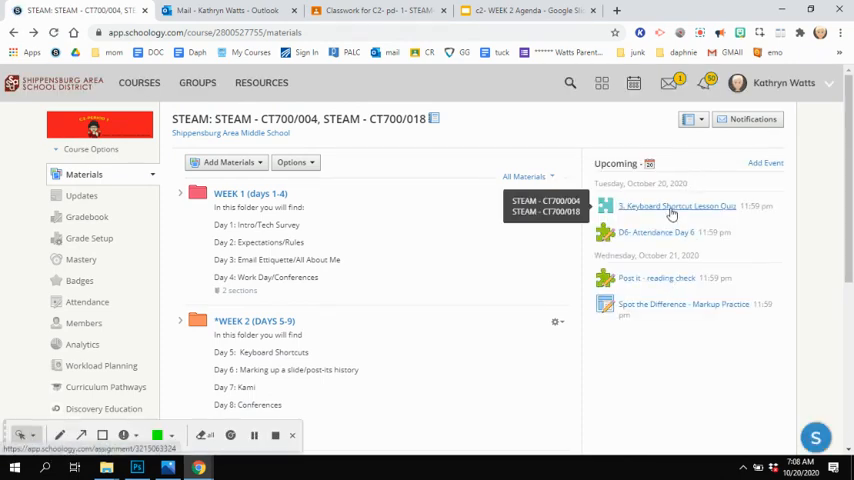
Open '3. Keyboard Shortcut Lesson Quiz' results from the Upcoming sidebar
click(672, 206)
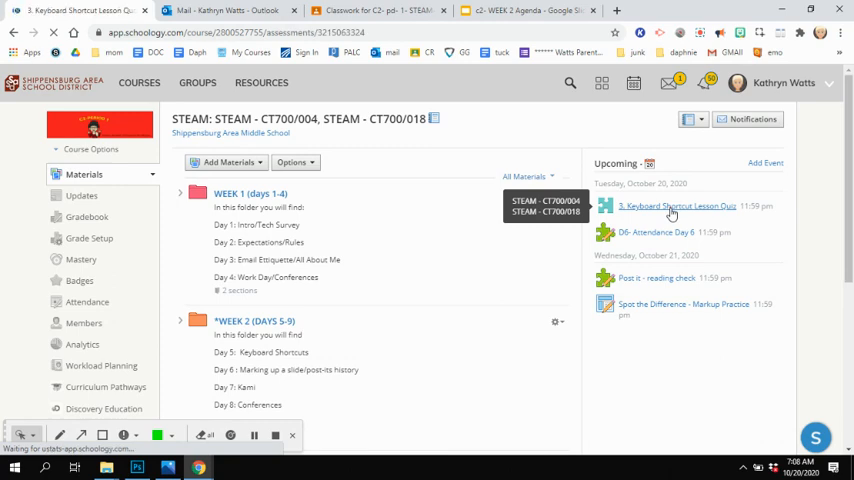
click(676, 206)
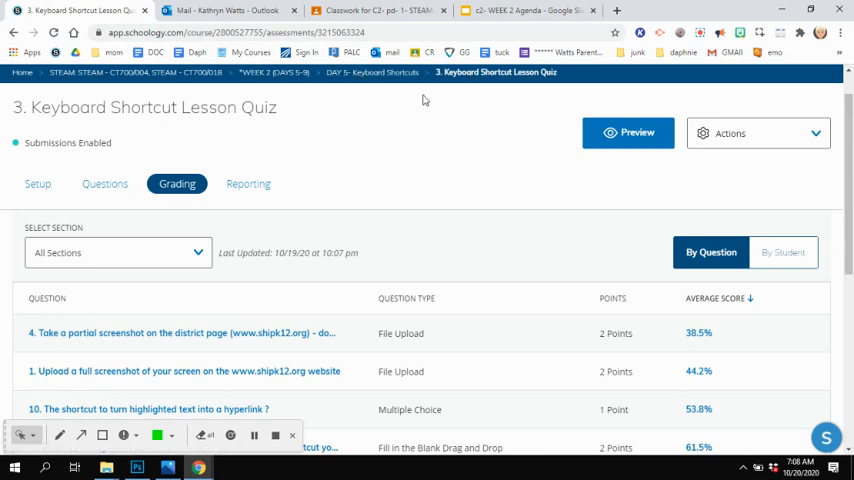
mouse_move(371, 72)
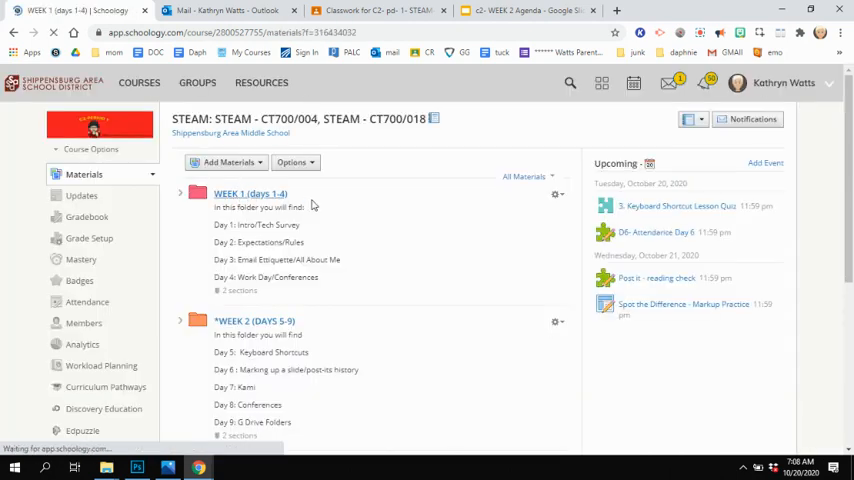
View the Day 3 Email Technique/All About Me folder, then return to WEEK 1
click(250, 193)
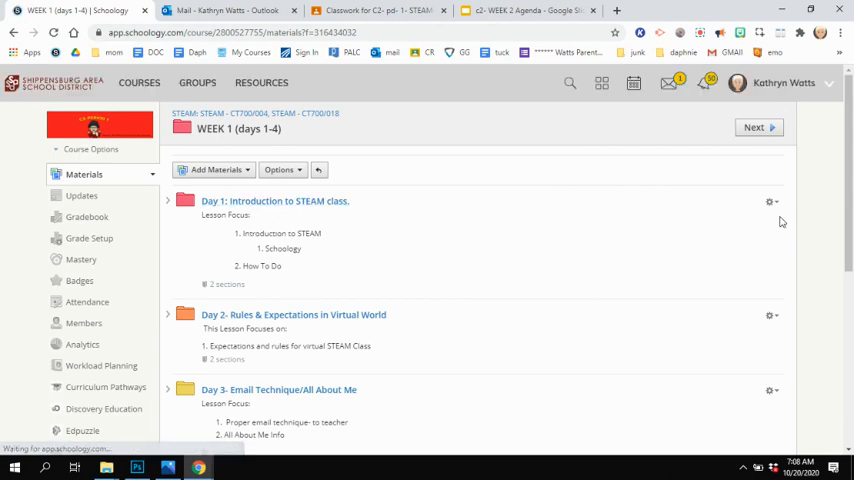
scroll(down, 3)
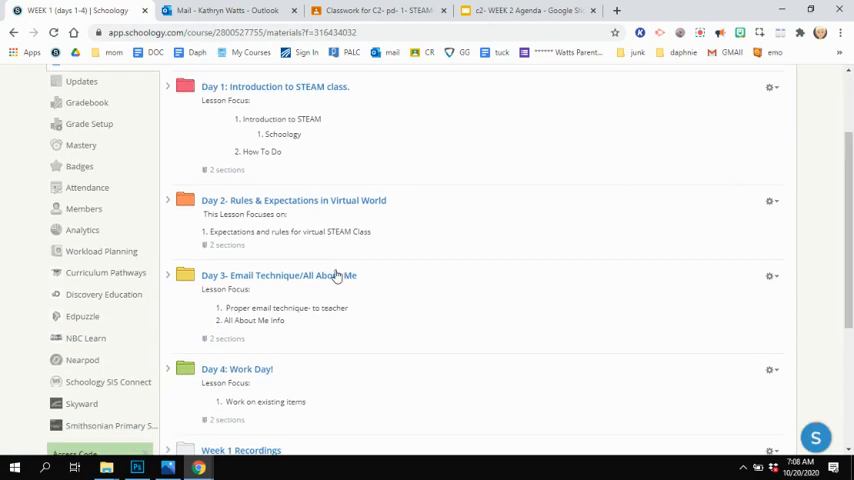
click(278, 275)
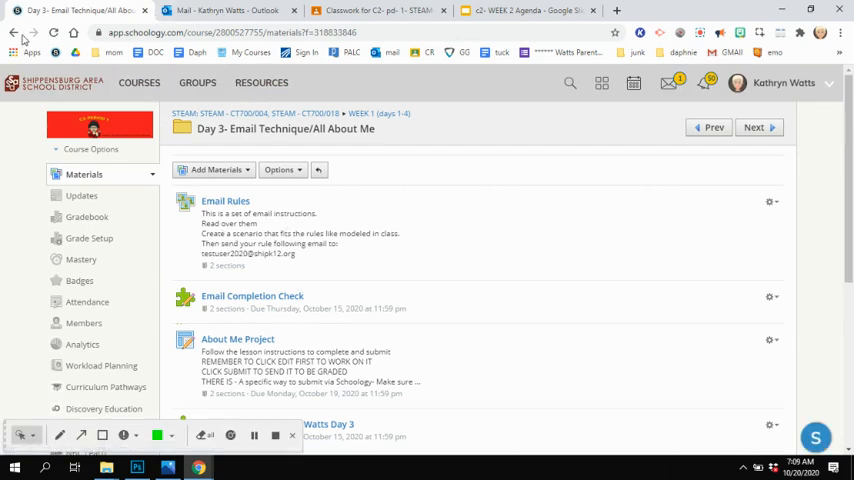
click(13, 32)
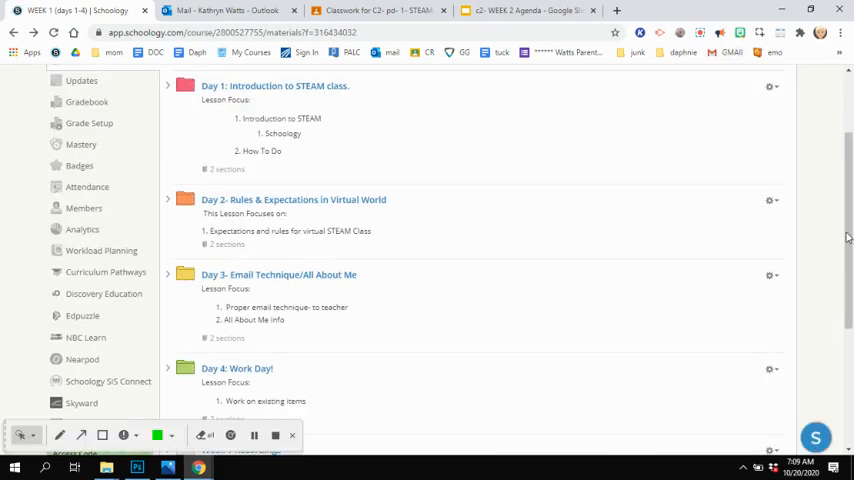
scroll(up, 3)
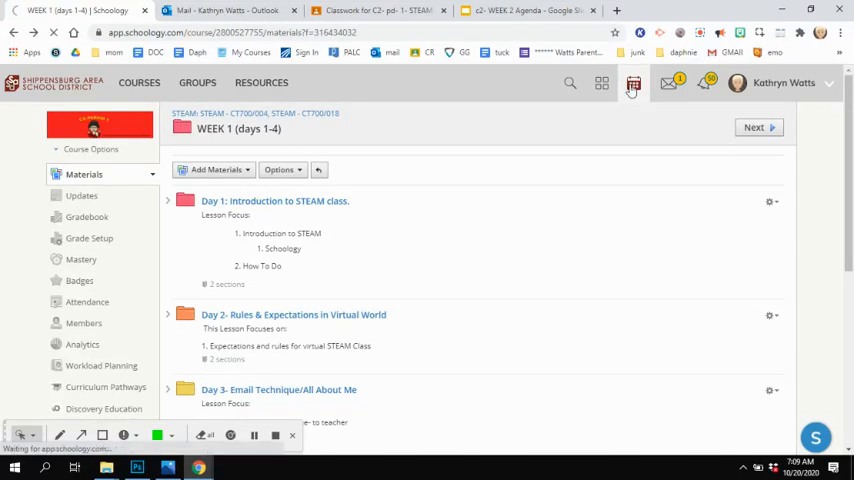
Open the October 15 Tutorials Completion Quiz from the course calendar
click(633, 83)
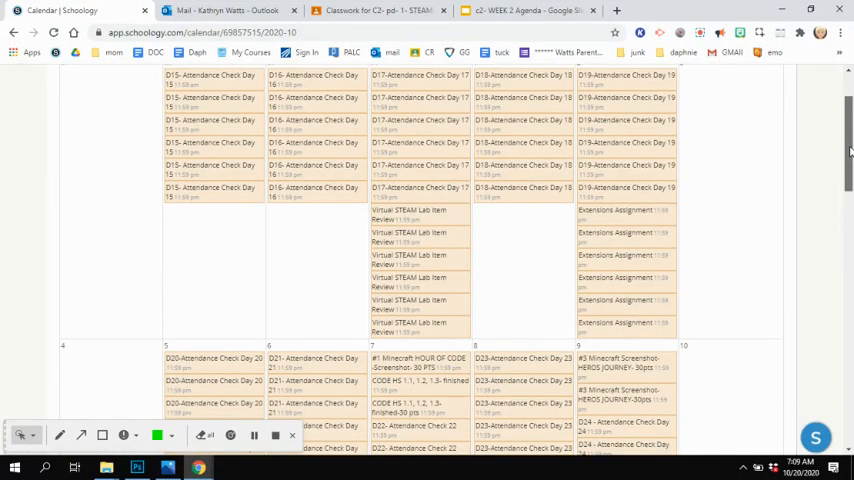
scroll(down, 3)
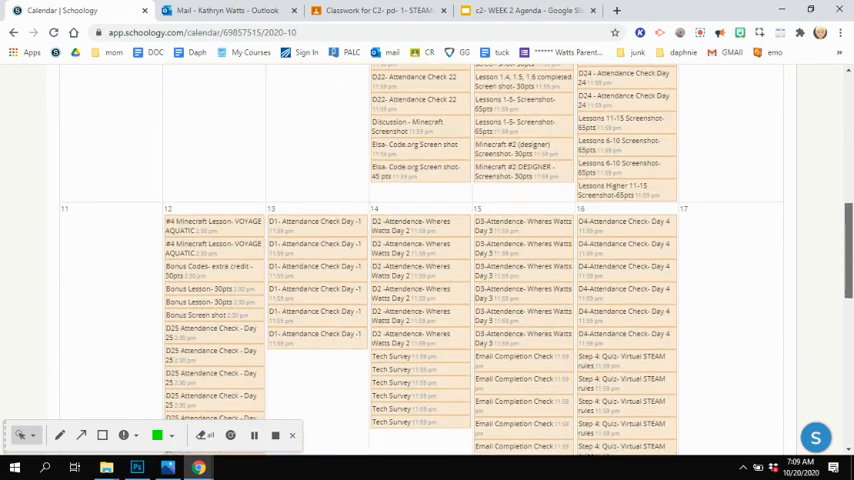
scroll(down, 3)
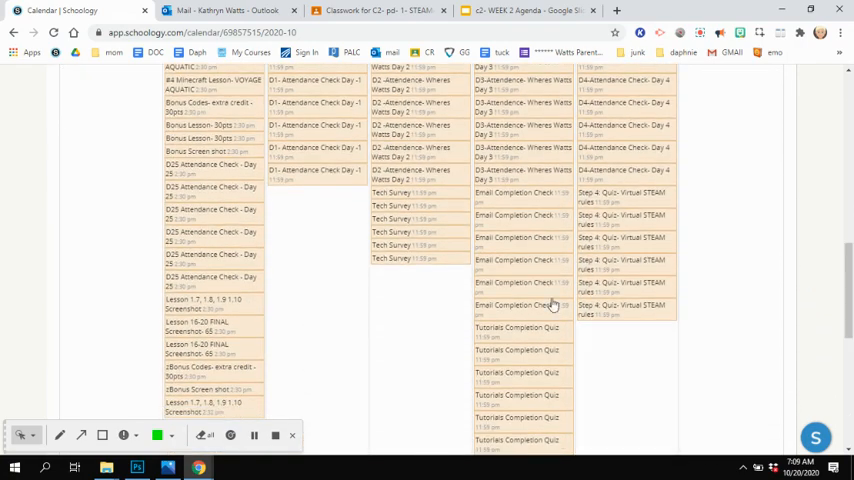
click(516, 327)
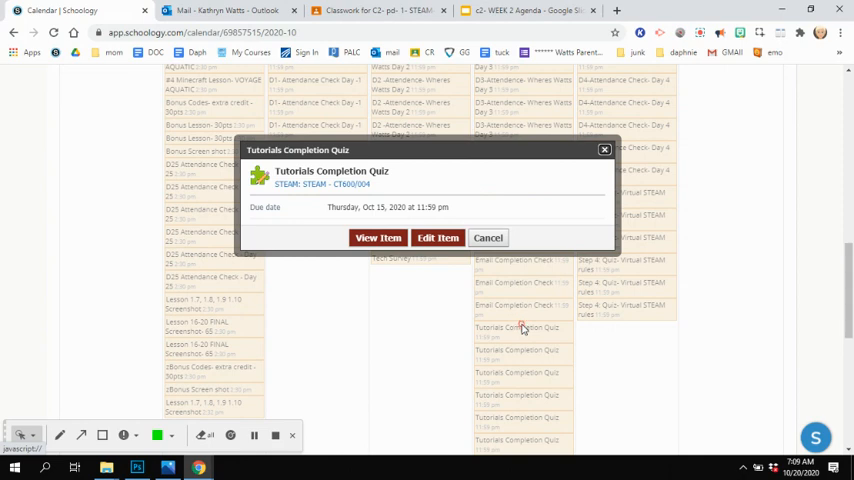
click(378, 237)
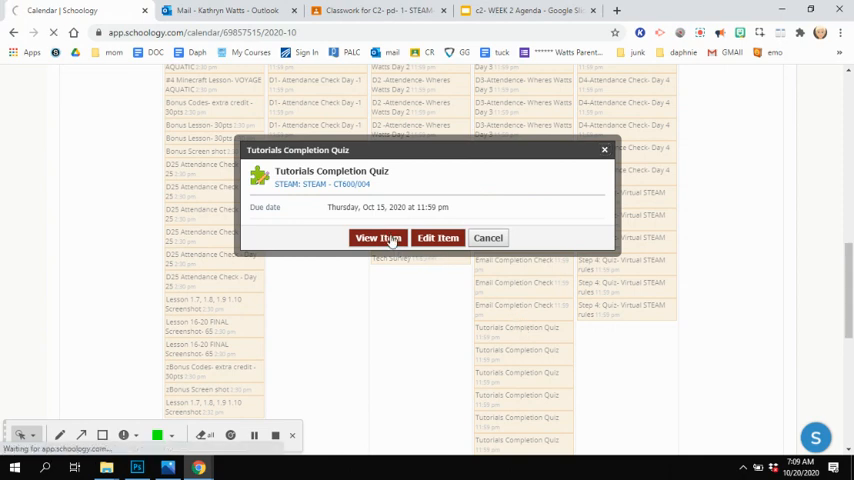
click(378, 237)
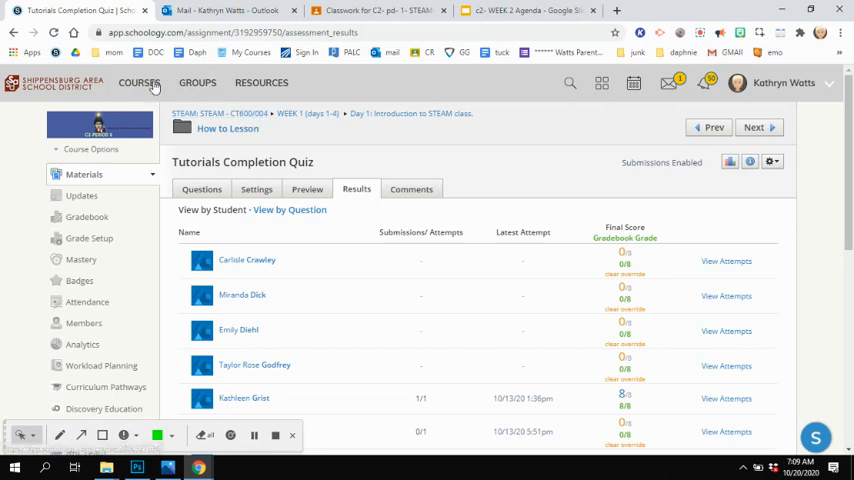
Open the C2-Period 1 STEAM course from Courses and enter its WEEK 2 (DAYS 5-9) folder
click(138, 82)
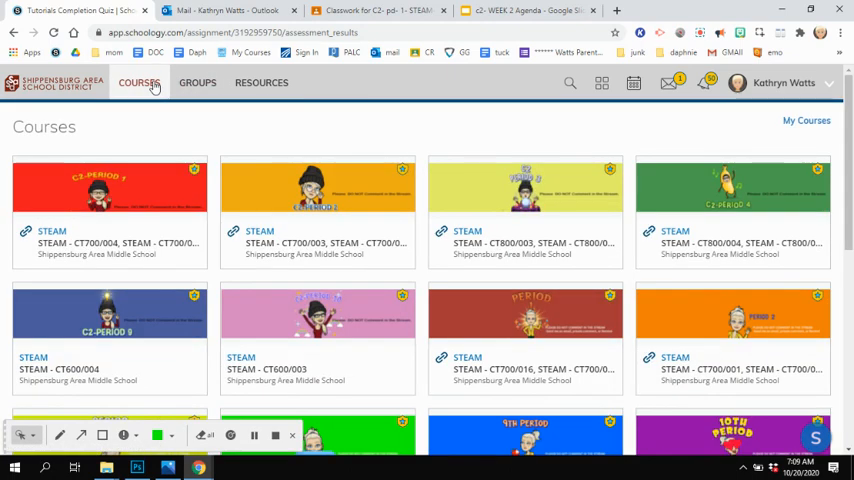
mouse_move(145, 147)
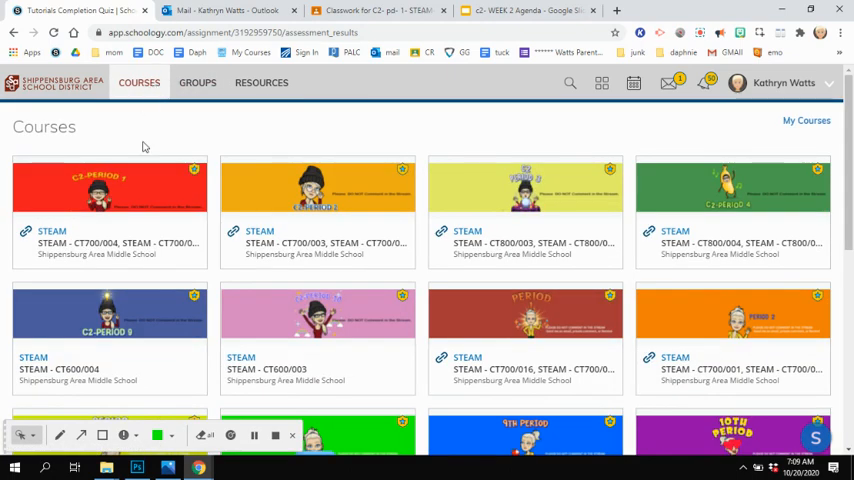
click(110, 195)
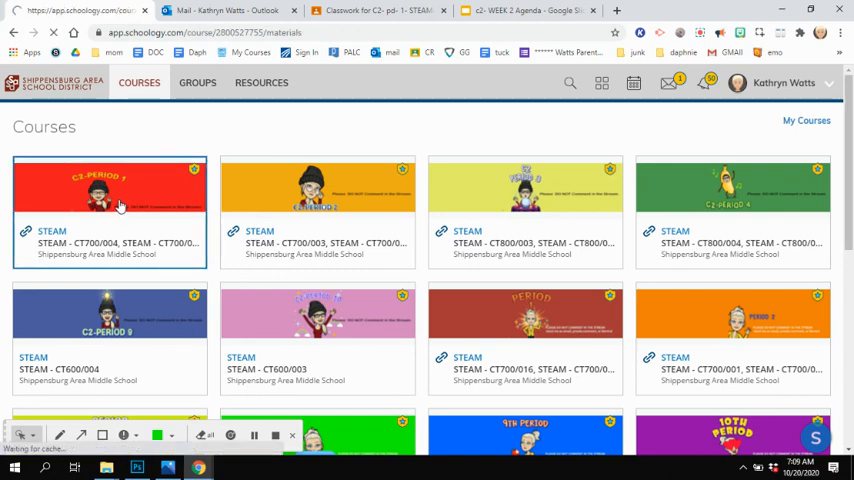
click(109, 195)
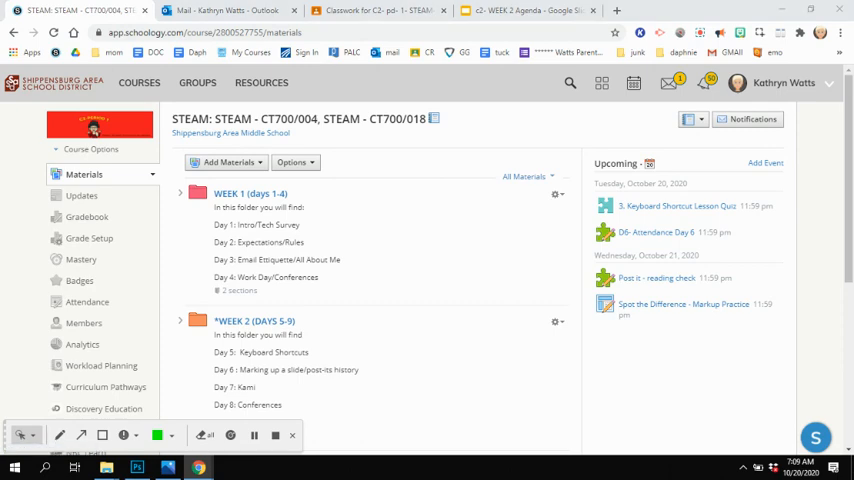
scroll(down, 3)
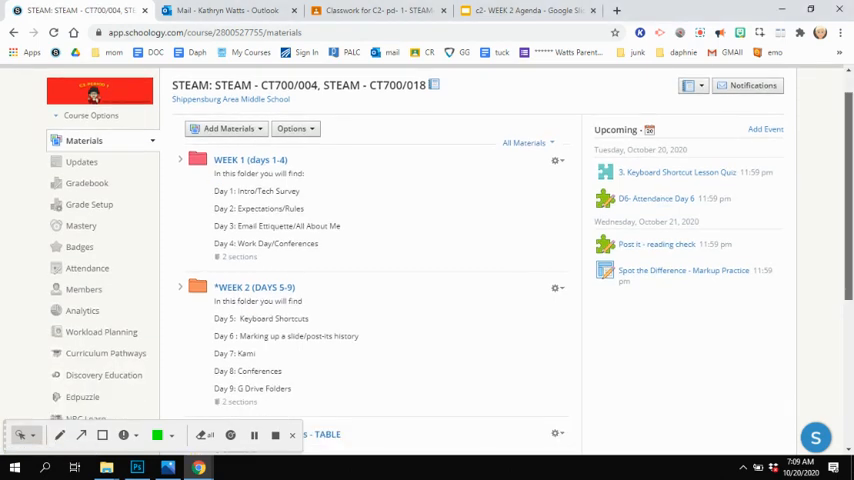
scroll(down, 3)
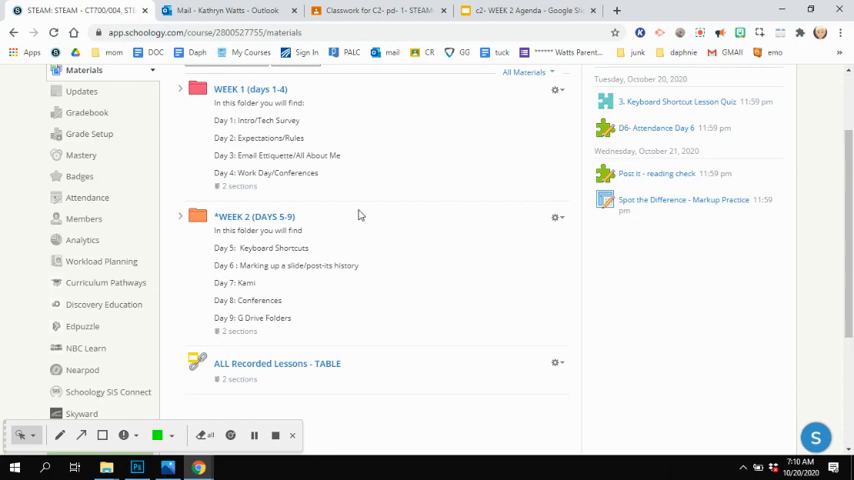
click(254, 216)
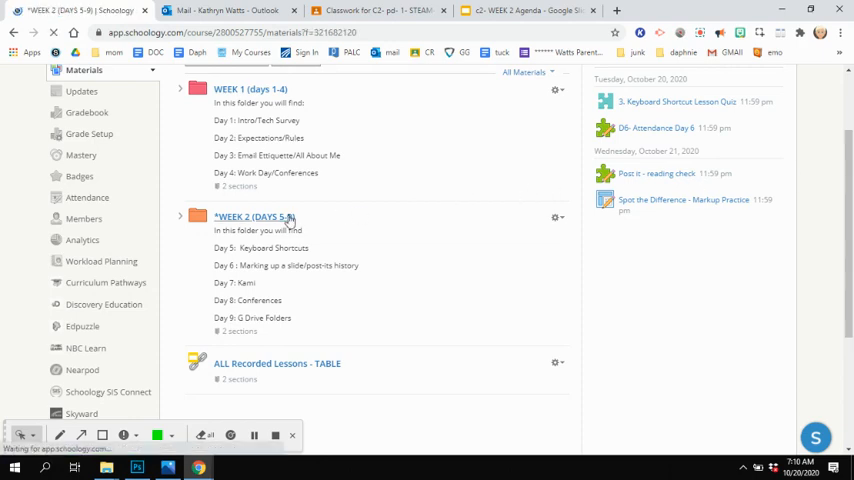
Enter the Day 6 Markup a Slide/Post it Notes folder and show POST.pdf's gear menu
click(253, 216)
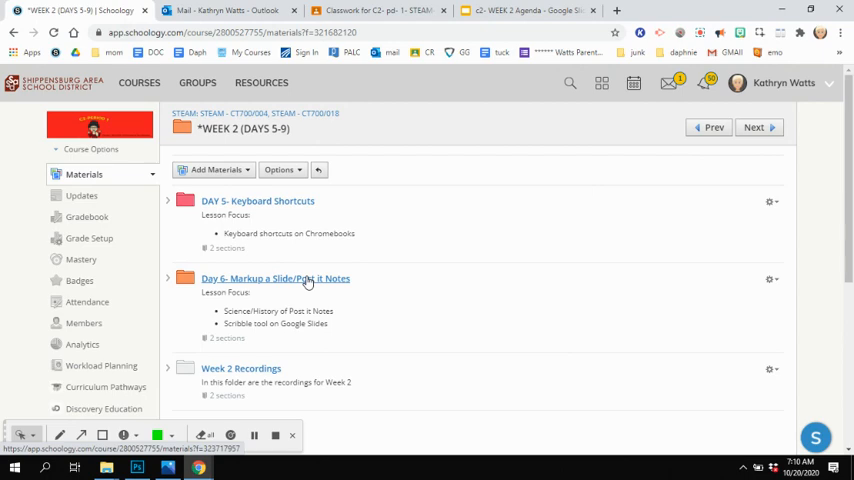
click(276, 278)
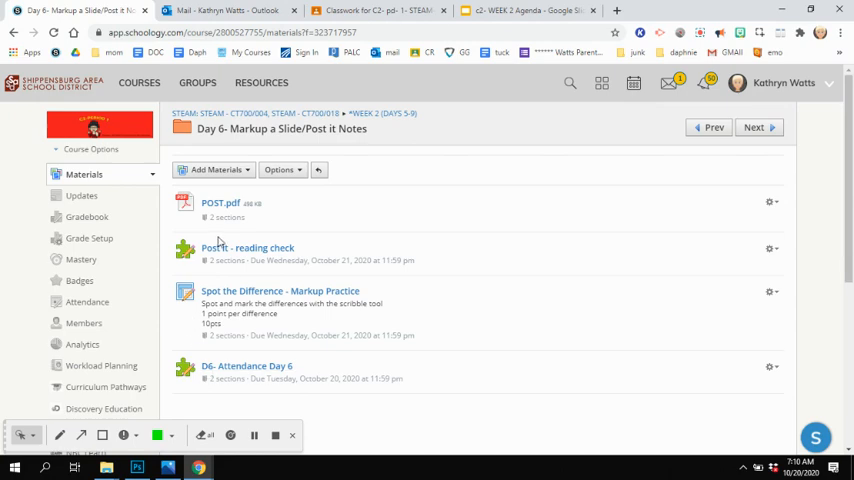
mouse_move(247, 247)
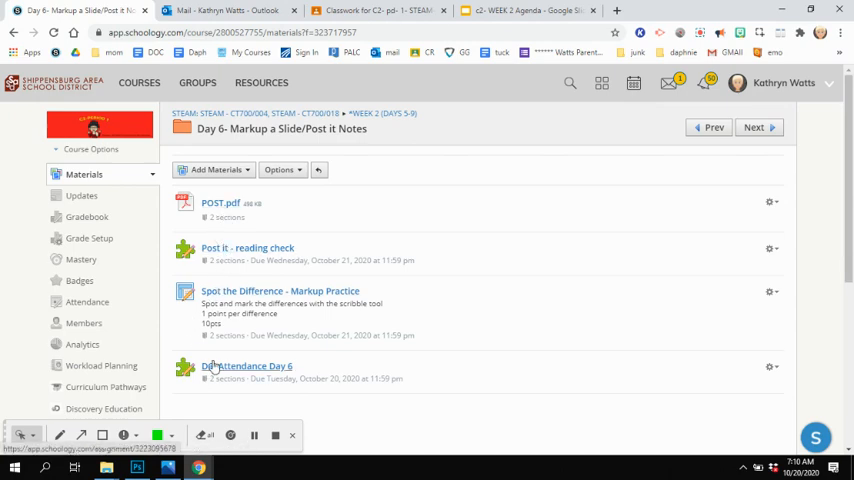
click(770, 202)
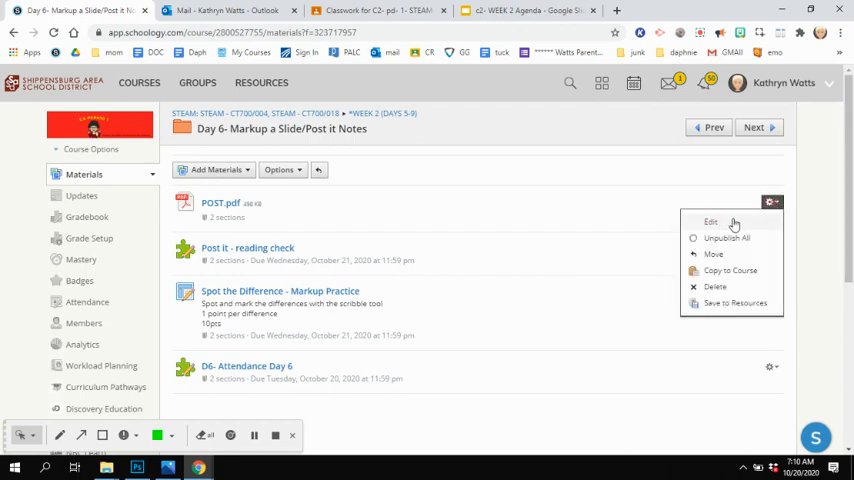
Retitle POST.pdf as '1. POST- Reading' and save the changes
click(710, 221)
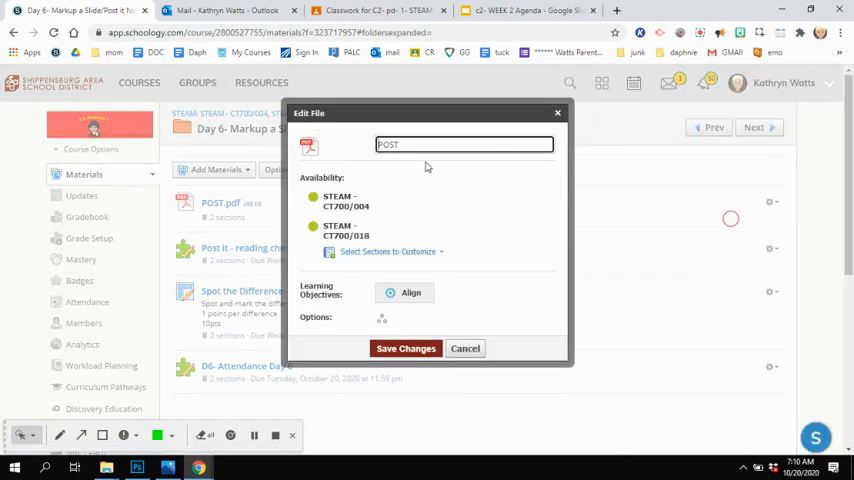
text(1.)
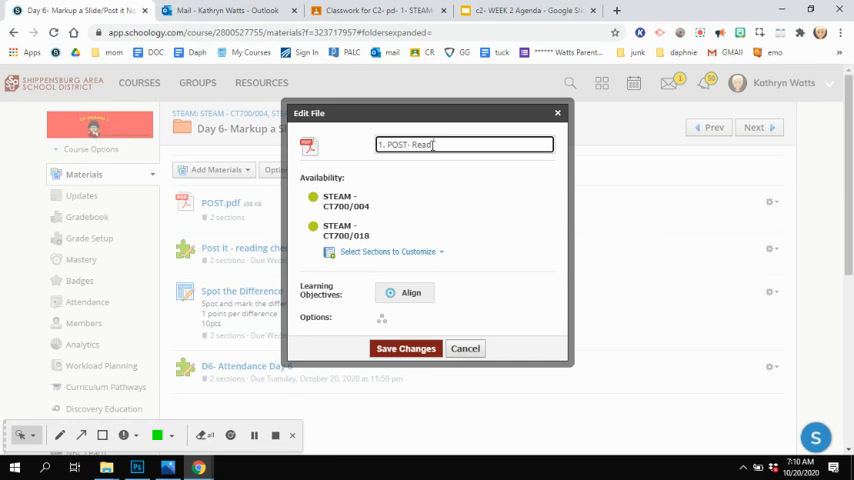
text(ing)
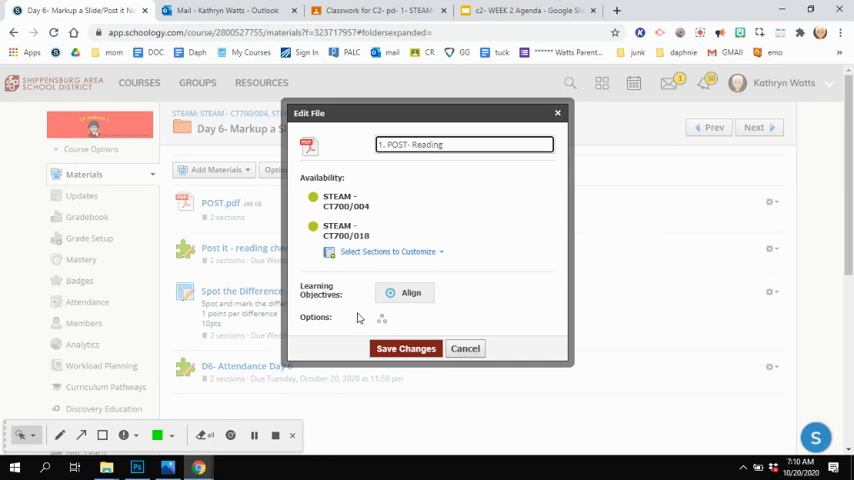
click(406, 348)
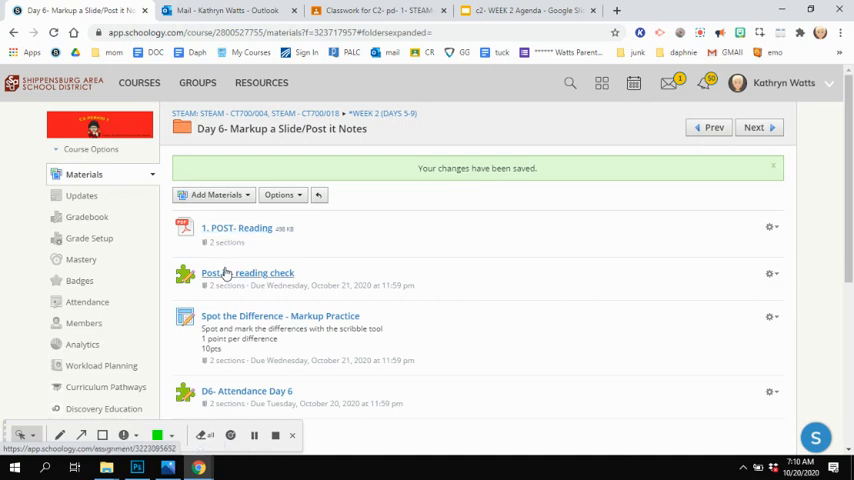
mouse_move(237, 228)
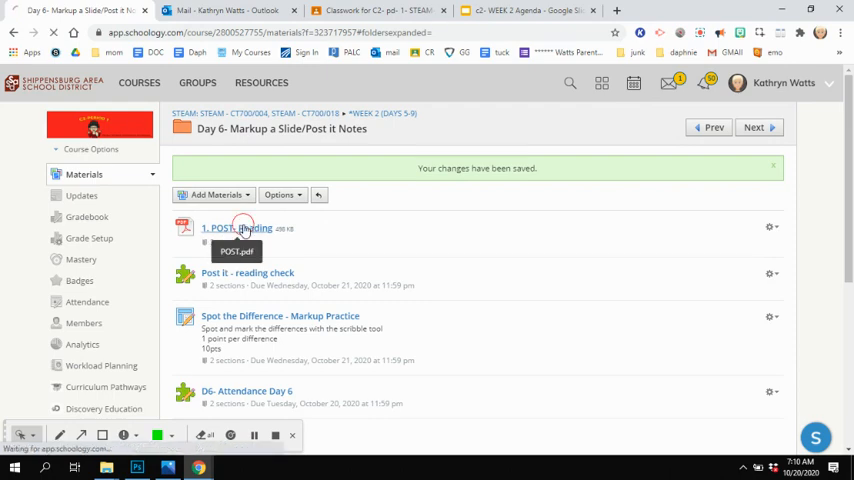
Open the 1. POST- Reading file and scroll through the document
click(237, 228)
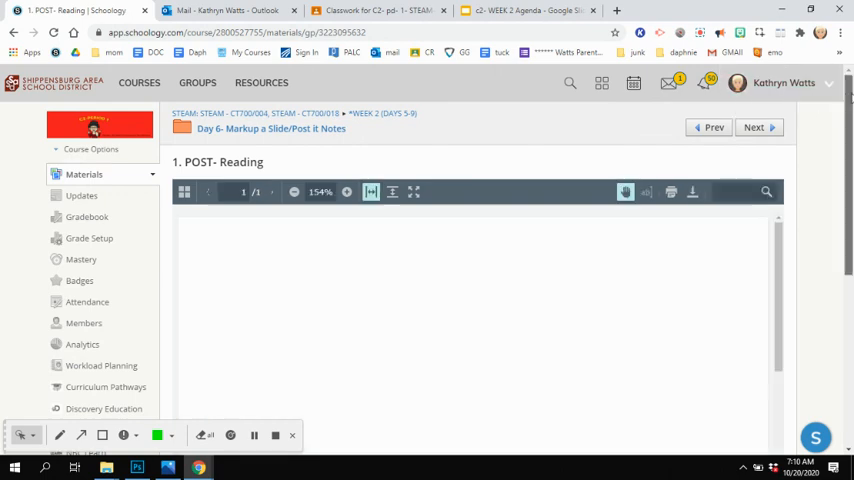
scroll(down, 3)
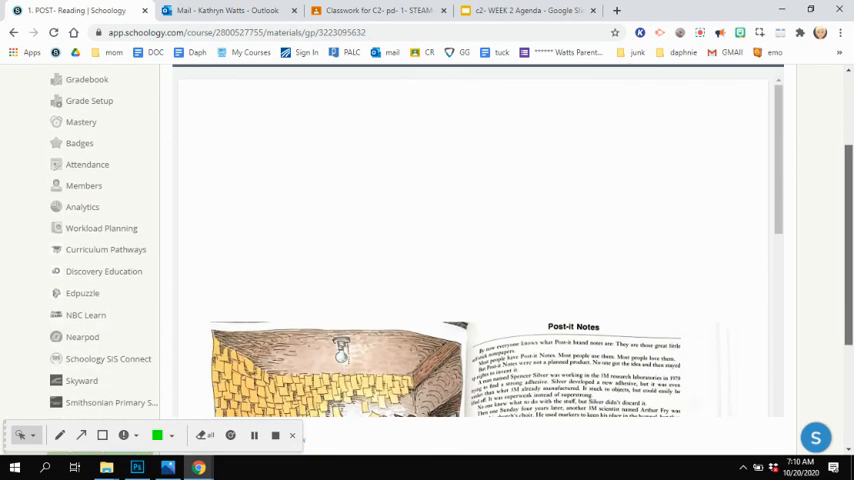
scroll(down, 3)
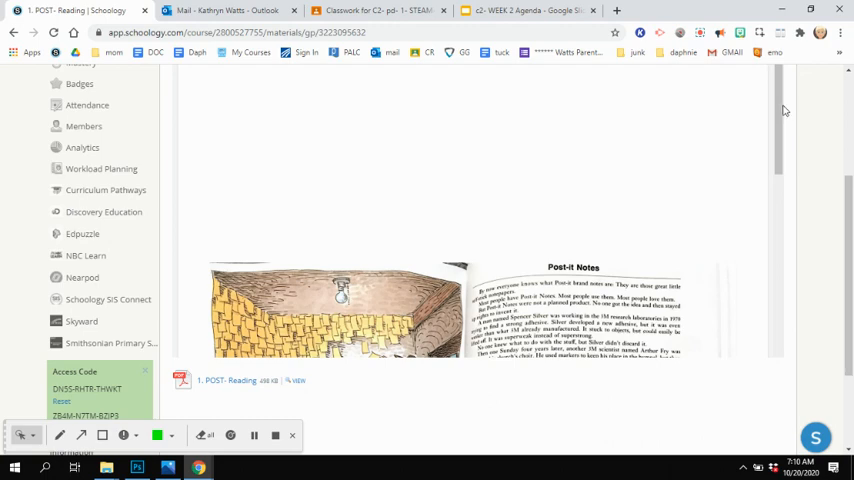
scroll(down, 3)
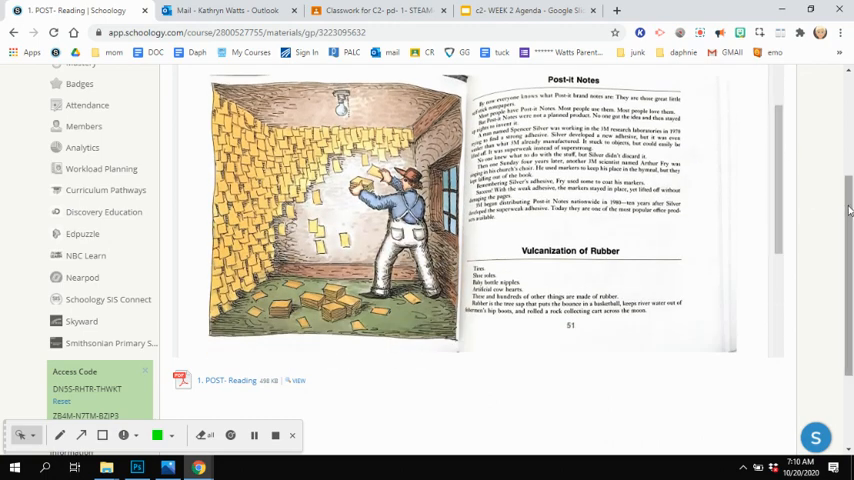
scroll(up, 3)
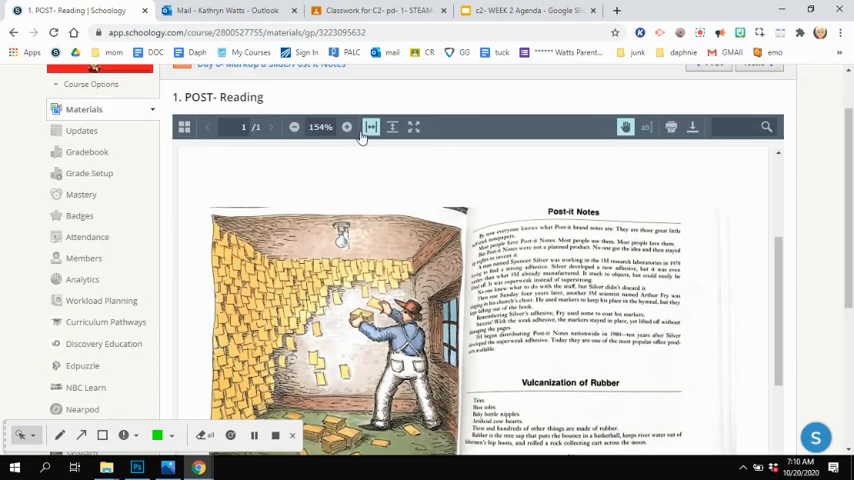
Zoom in on the Post-it Notes reading page and scroll through it
click(346, 127)
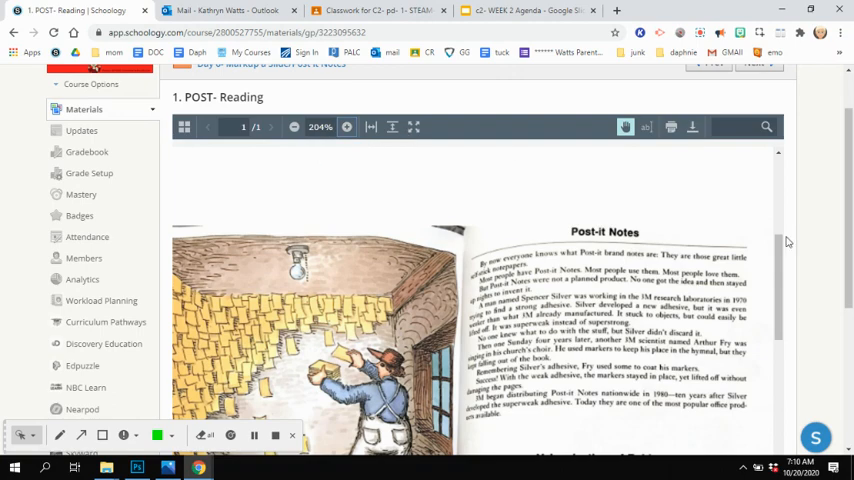
scroll(down, 3)
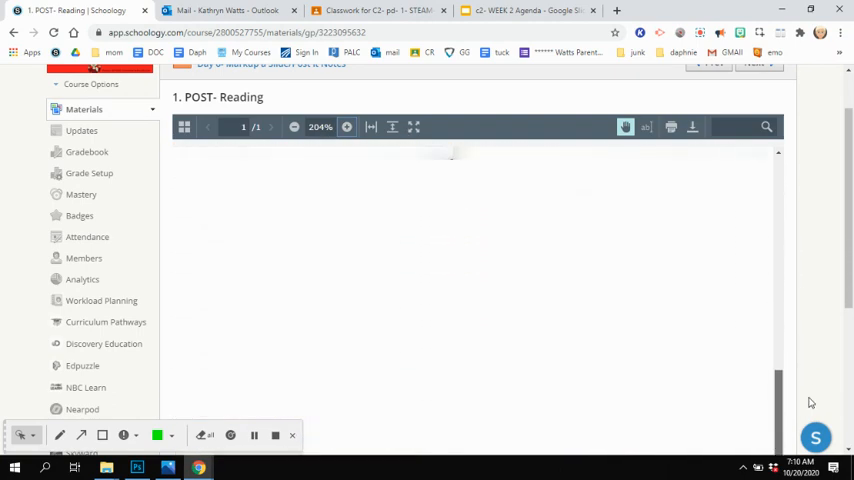
scroll(down, 3)
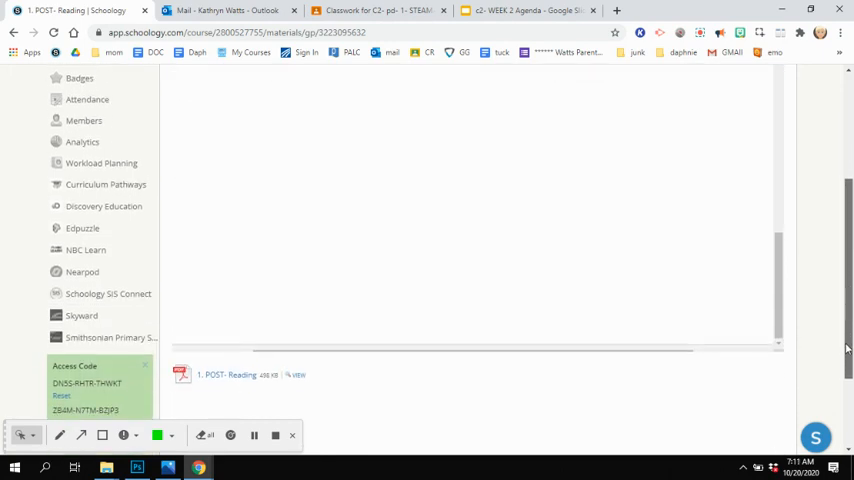
scroll(up, 3)
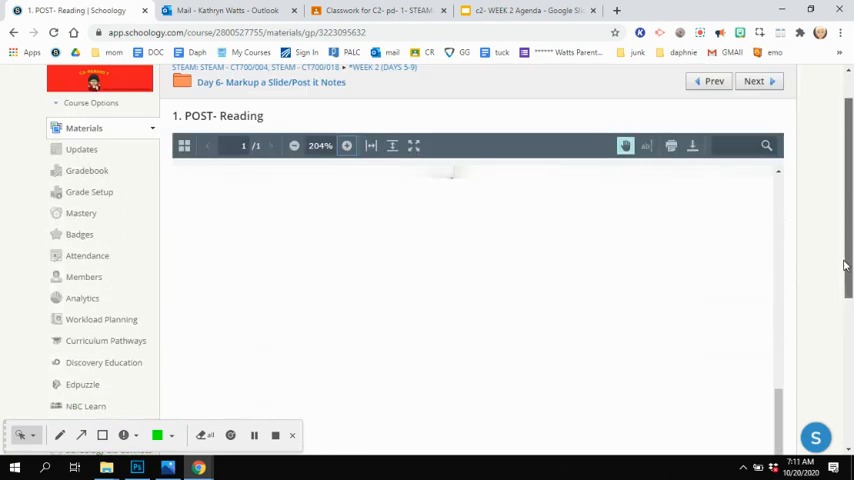
scroll(up, 3)
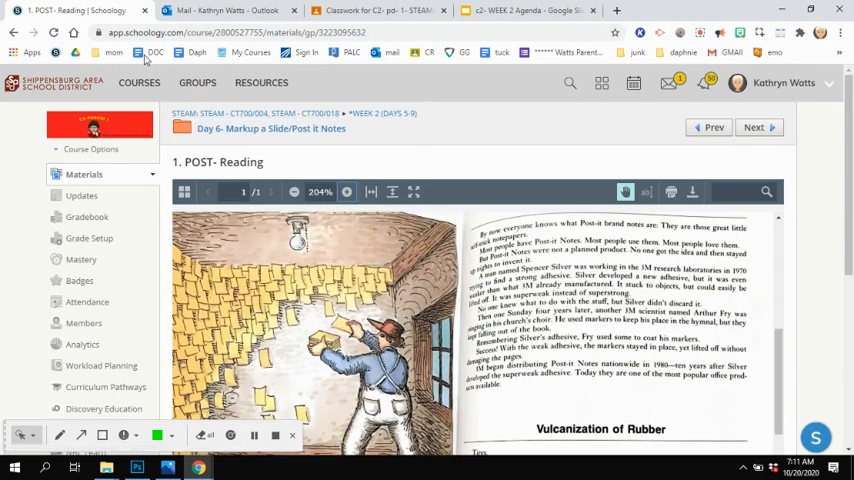
right_click(70, 11)
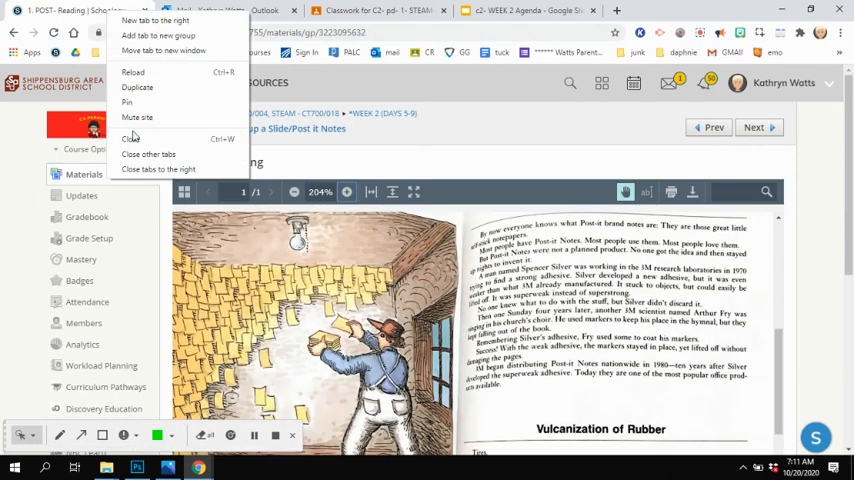
mouse_move(137, 87)
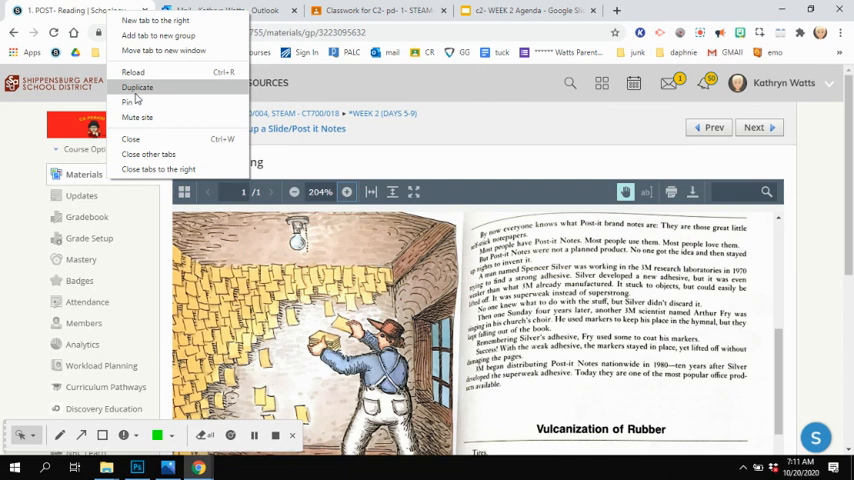
Duplicate the 1. POST- Reading tab and scroll down the reading in the copy
click(137, 87)
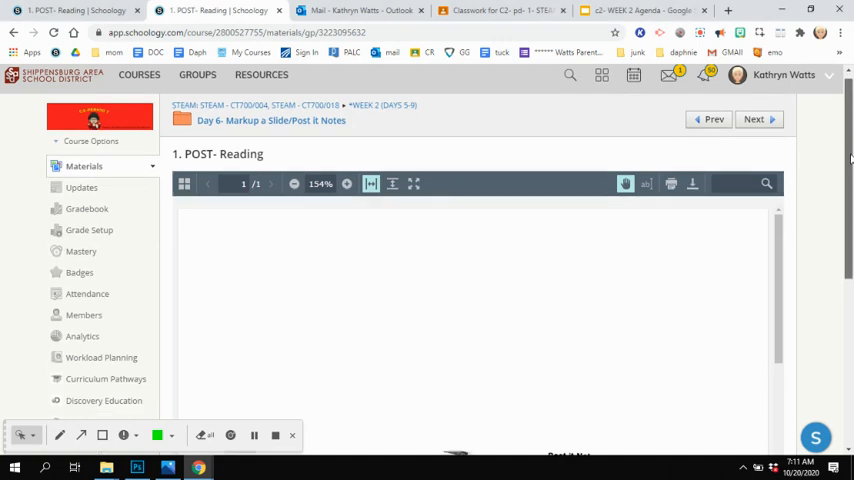
scroll(down, 3)
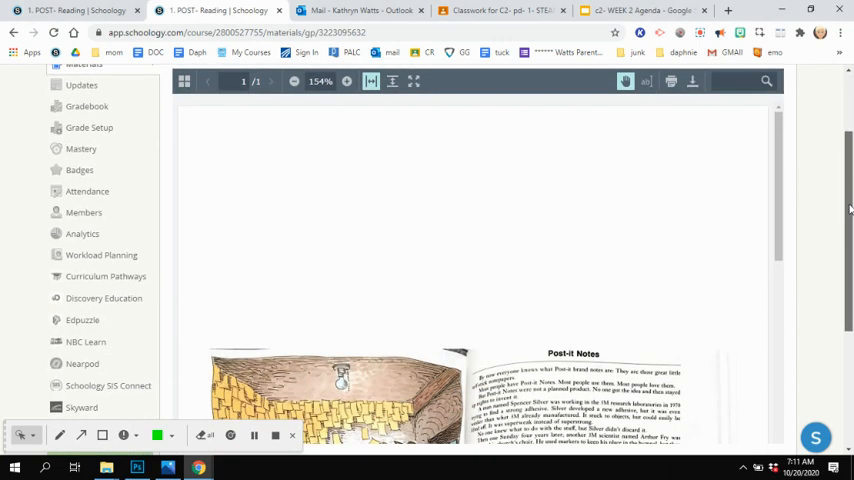
scroll(down, 3)
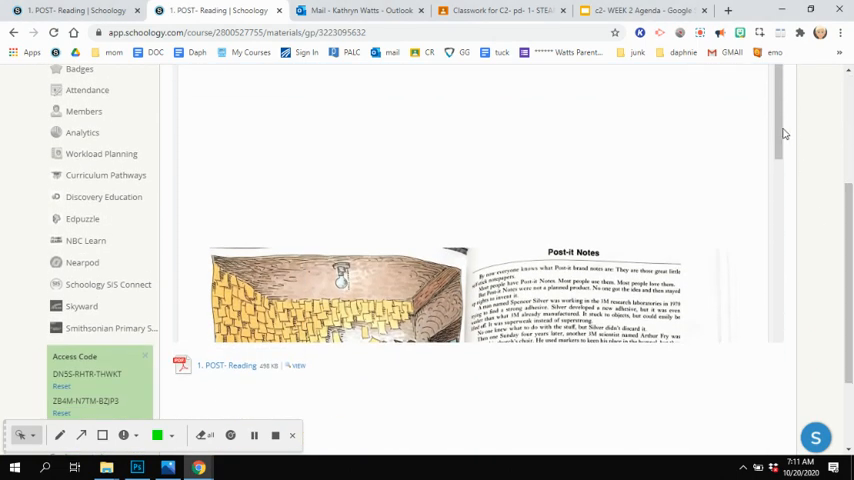
scroll(down, 3)
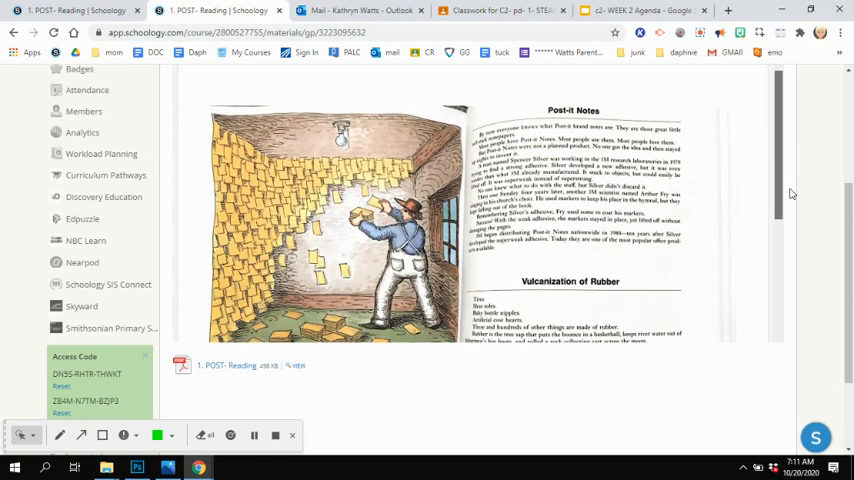
scroll(down, 3)
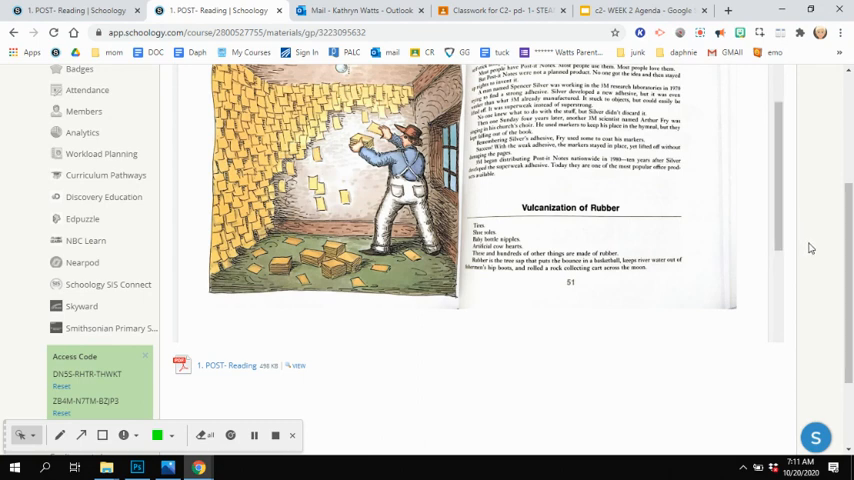
mouse_move(229, 349)
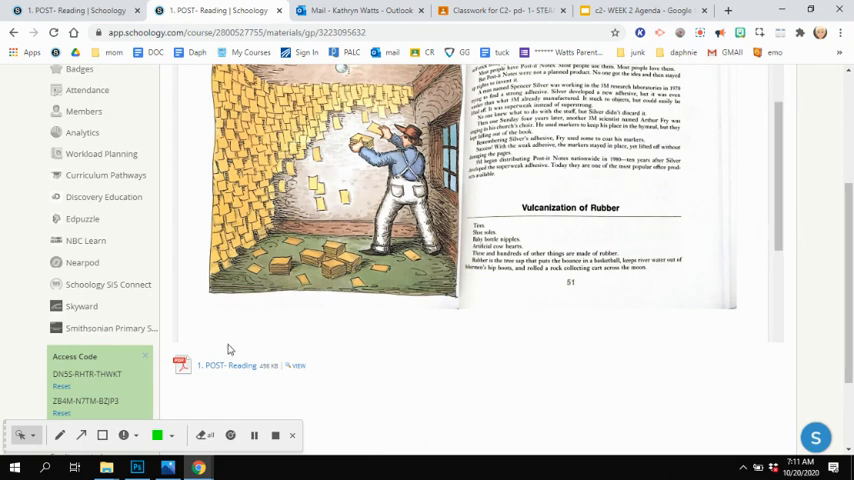
mouse_move(473, 290)
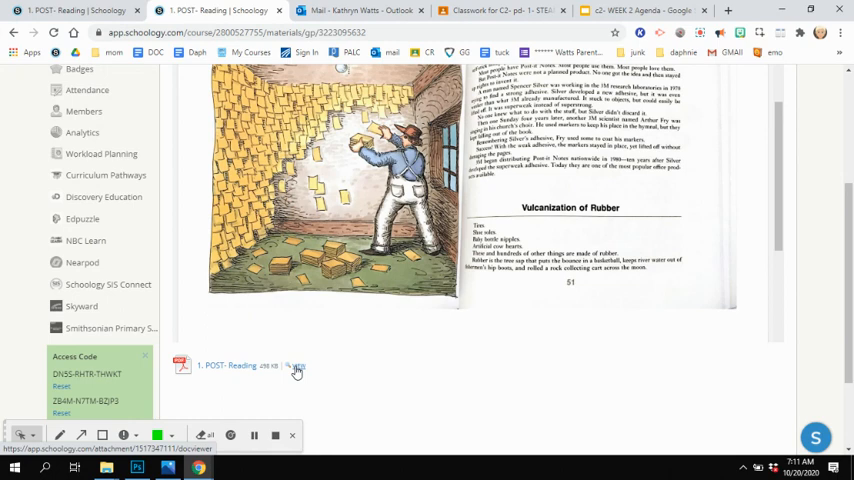
Open the reading in its own viewer, then return to the Day 6 folder listing
click(297, 367)
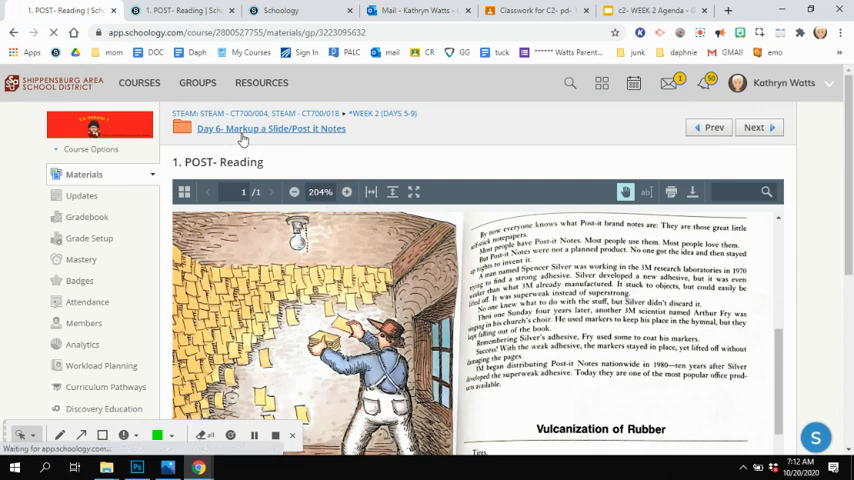
click(271, 128)
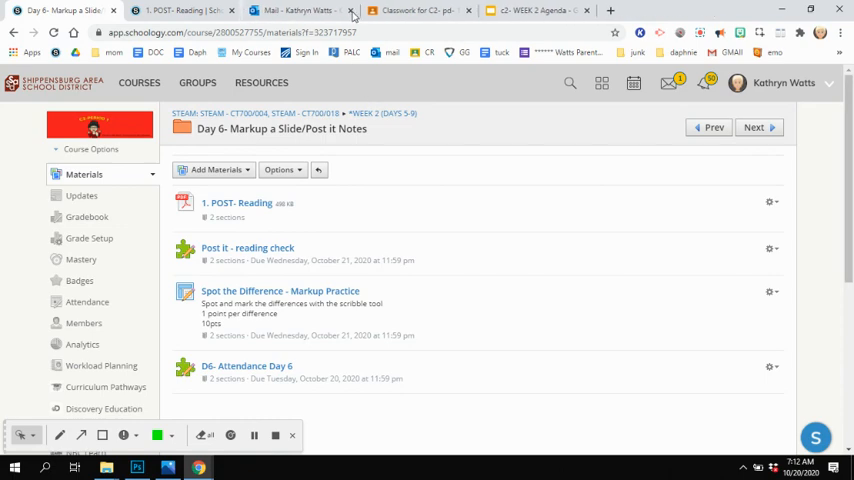
Close the POST- Reading tab and open the Spot the Difference - Markup Practice assignment
click(351, 10)
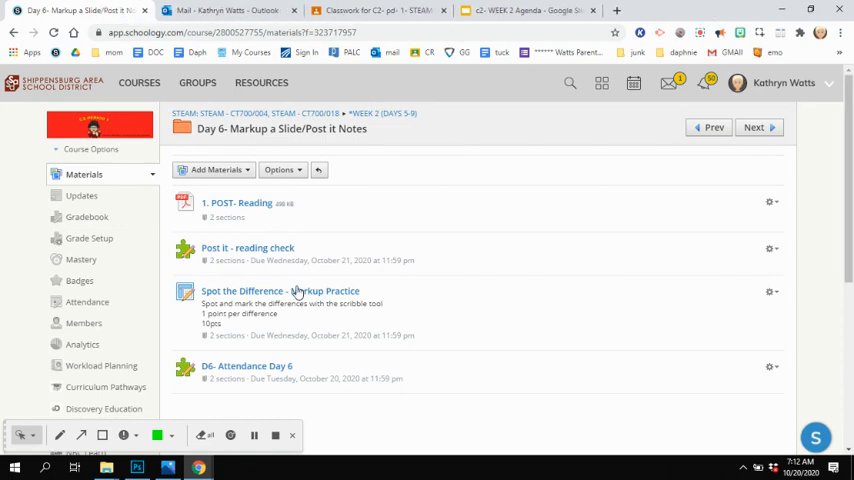
click(280, 291)
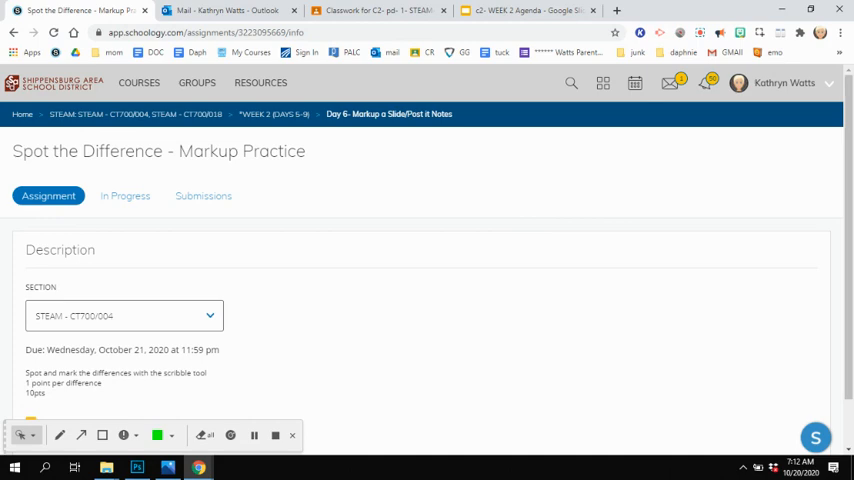
scroll(down, 3)
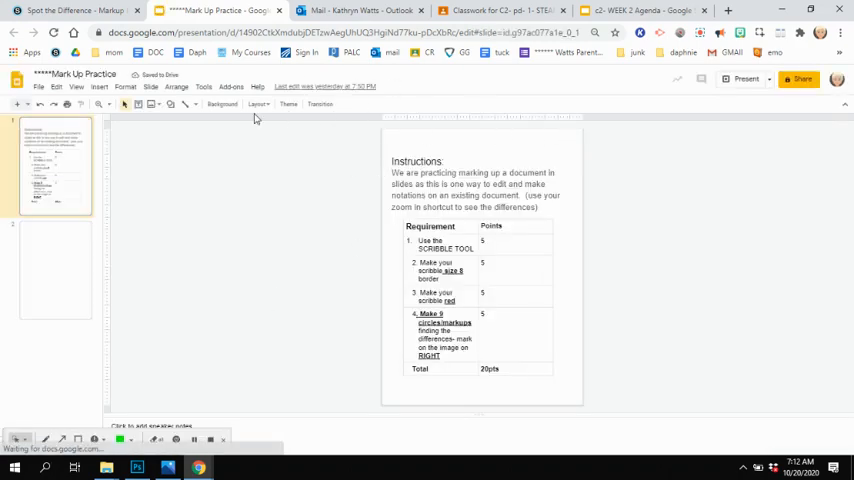
click(55, 265)
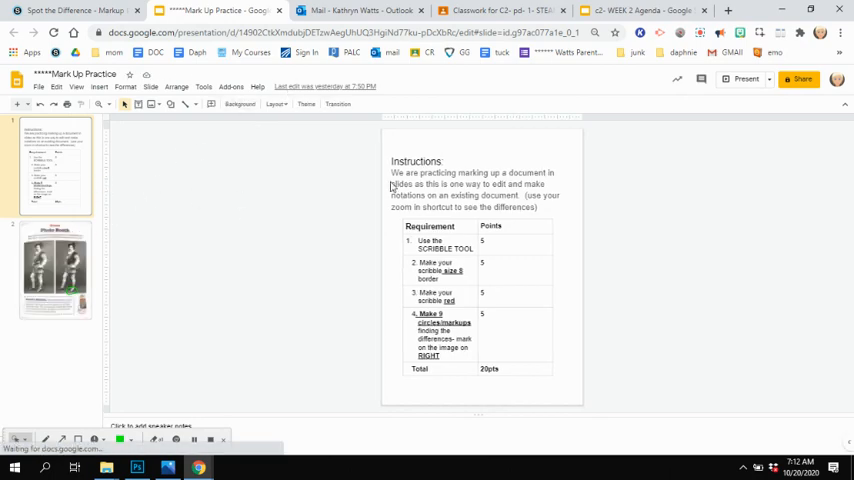
mouse_move(490, 205)
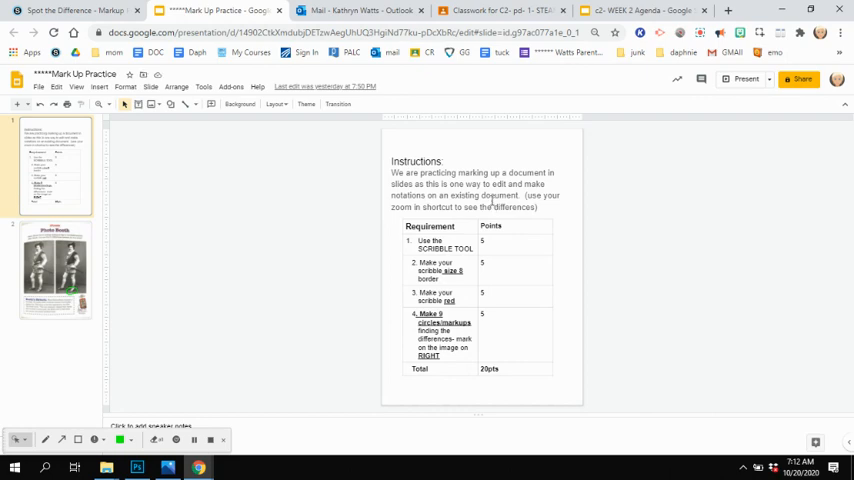
mouse_move(622, 118)
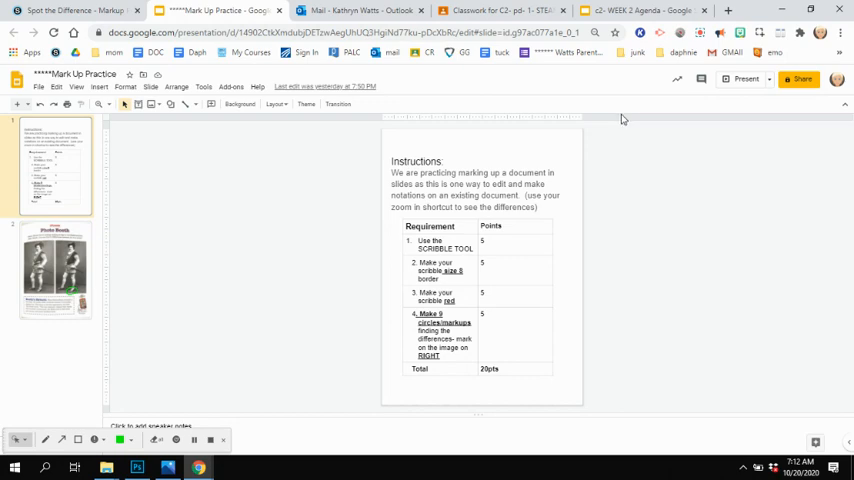
mouse_move(429, 197)
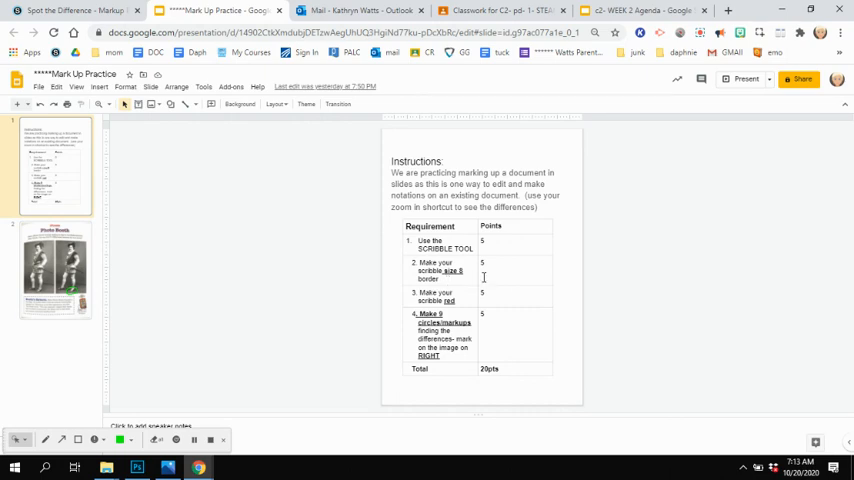
mouse_move(486, 302)
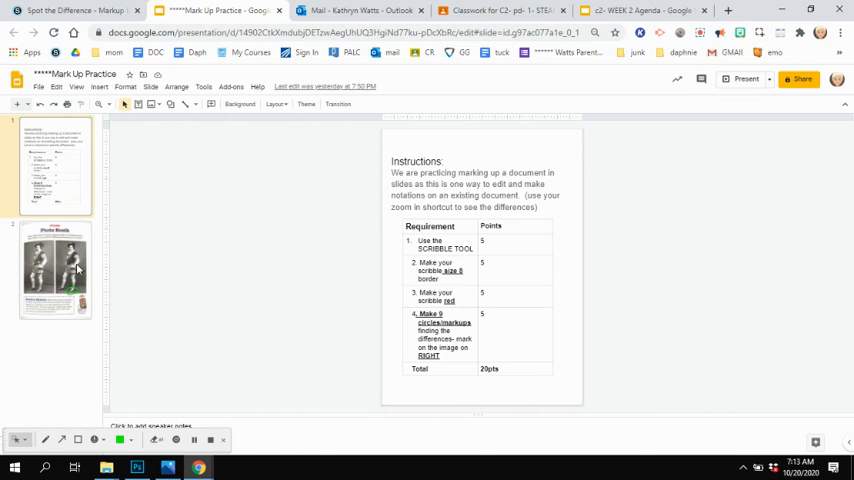
On slide 2's Photo Booth puzzle, give the green scribble circle an 8px line weight
click(55, 270)
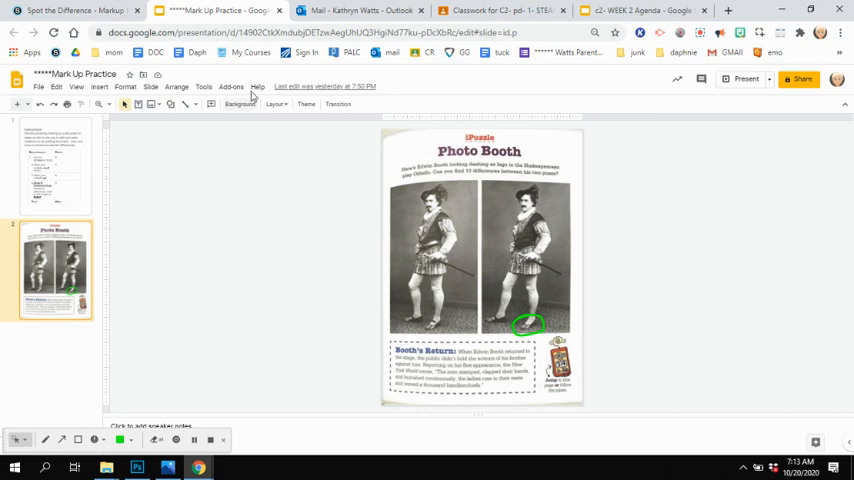
mouse_move(178, 110)
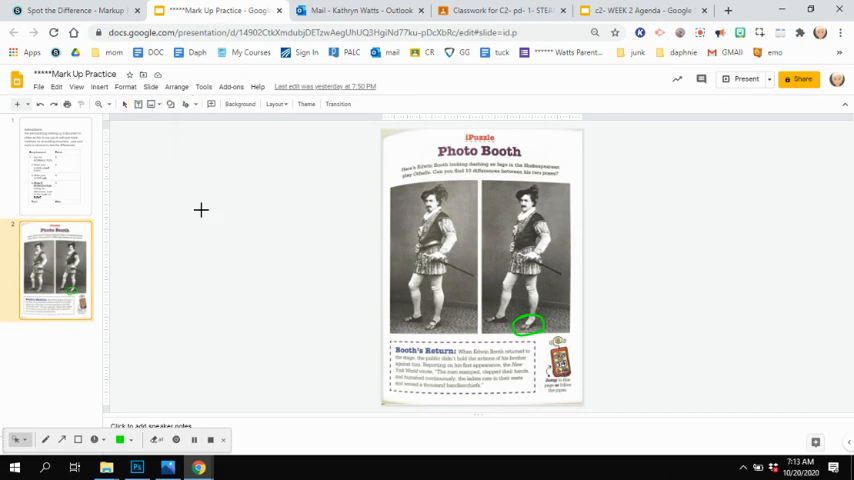
mouse_move(489, 290)
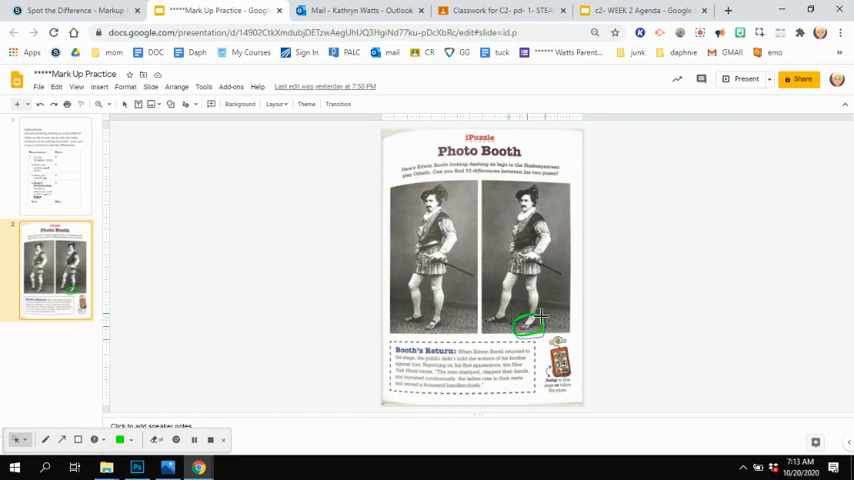
click(528, 322)
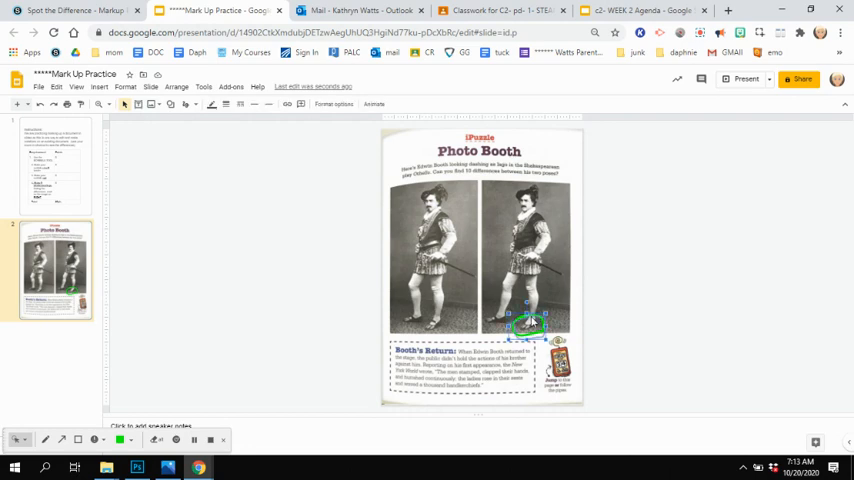
mouse_move(211, 105)
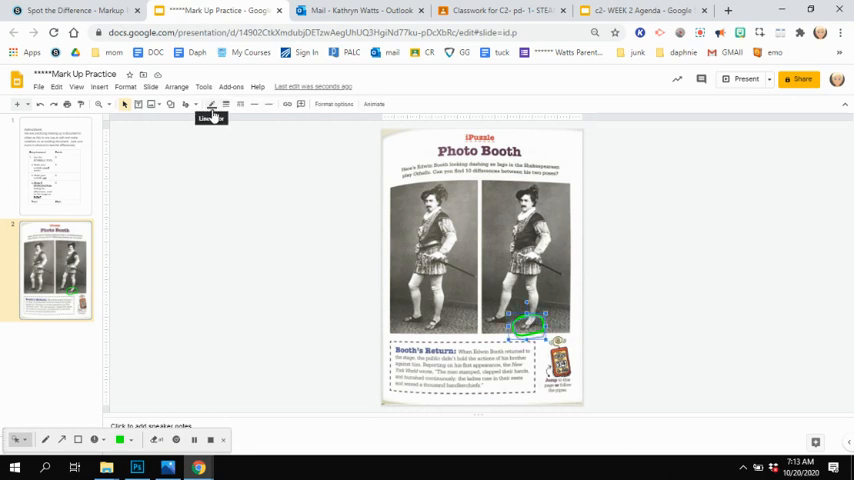
click(211, 104)
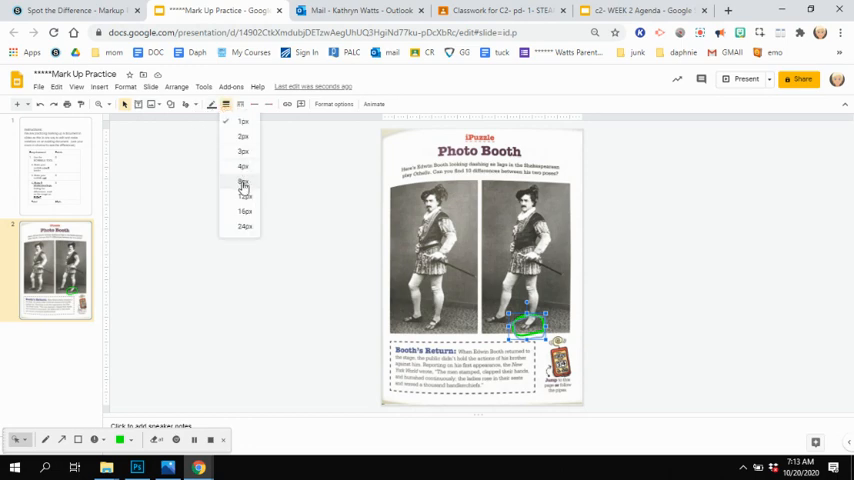
click(243, 184)
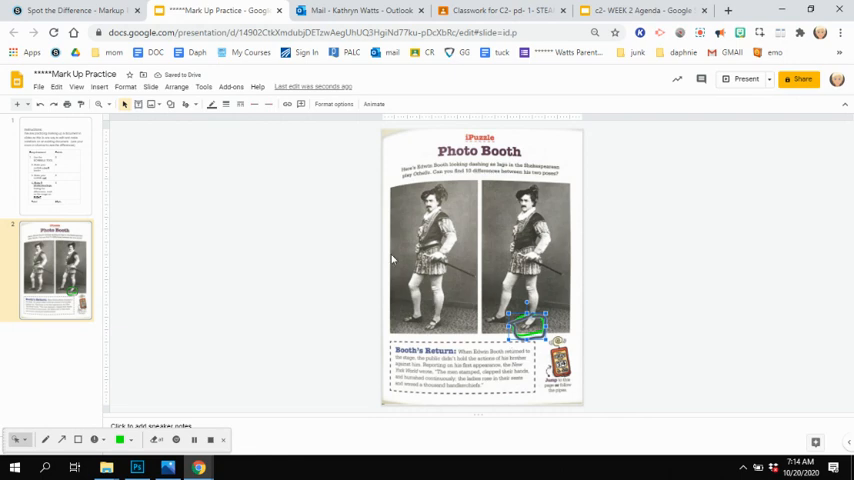
click(211, 105)
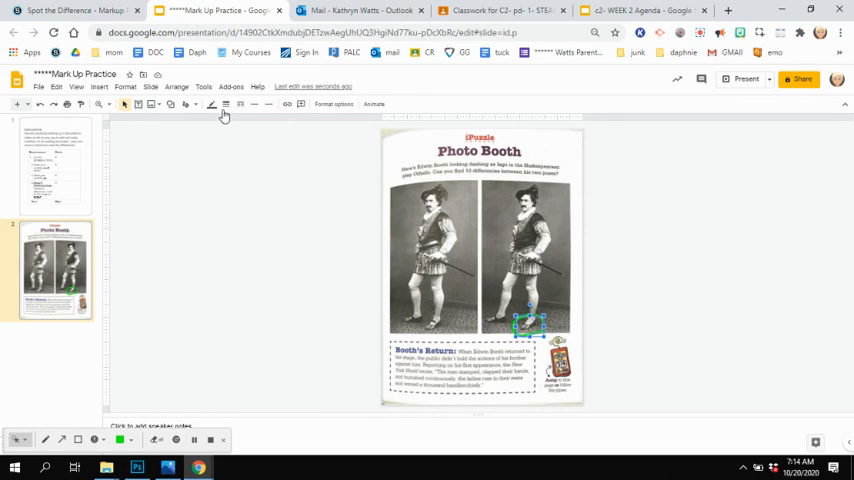
click(226, 104)
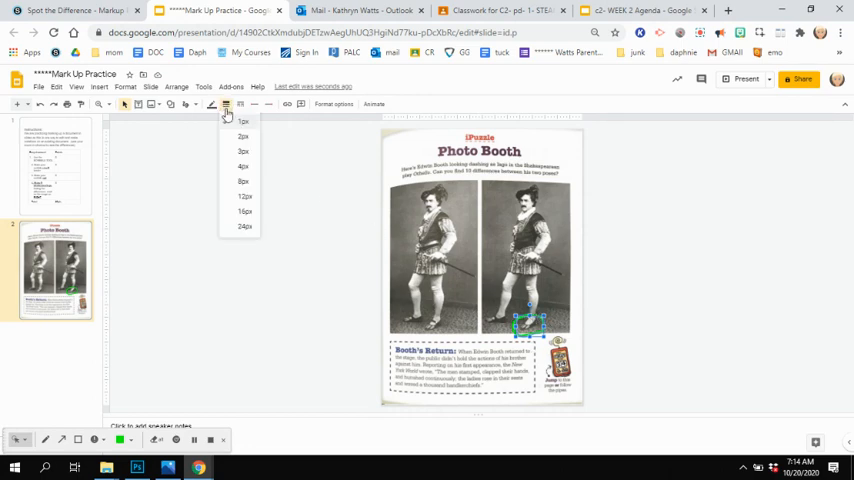
click(243, 136)
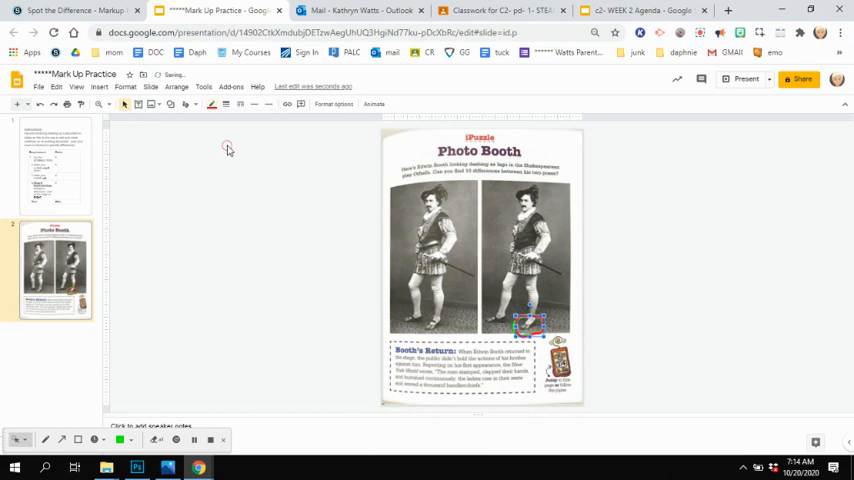
mouse_move(517, 303)
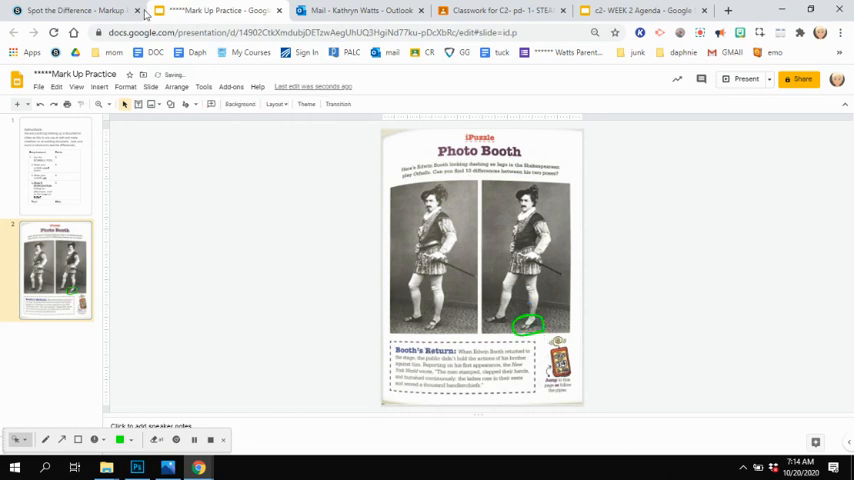
click(70, 11)
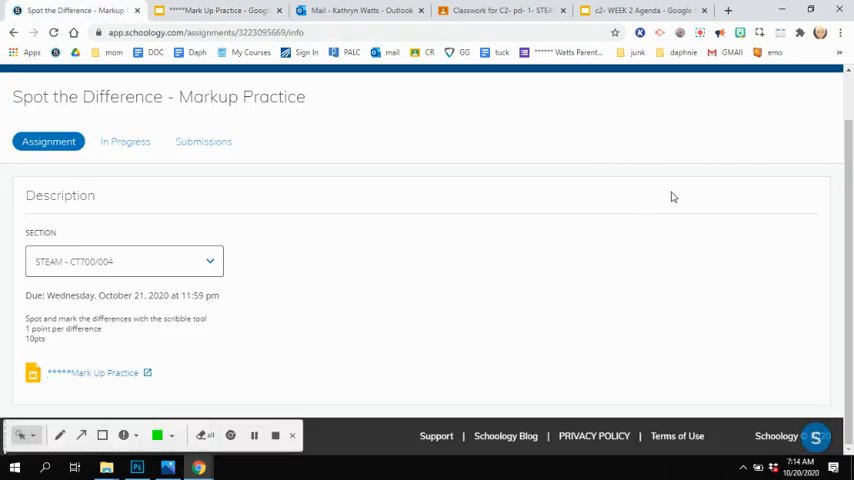
mouse_move(371, 124)
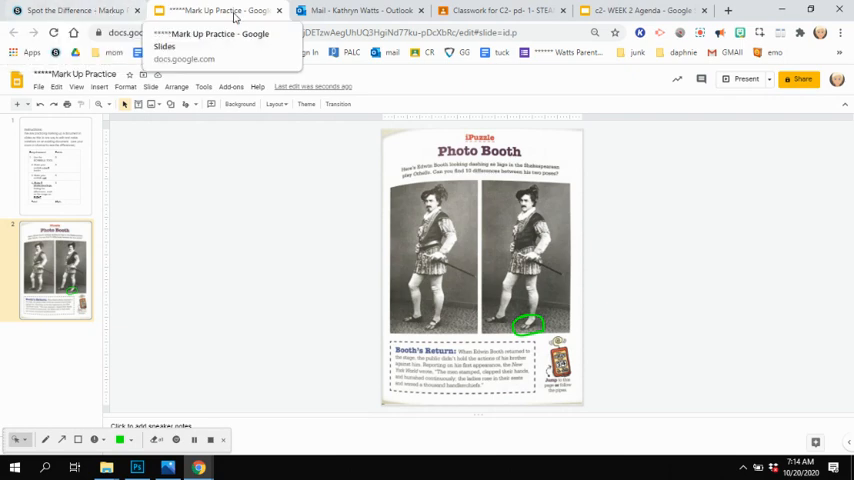
mouse_move(500, 11)
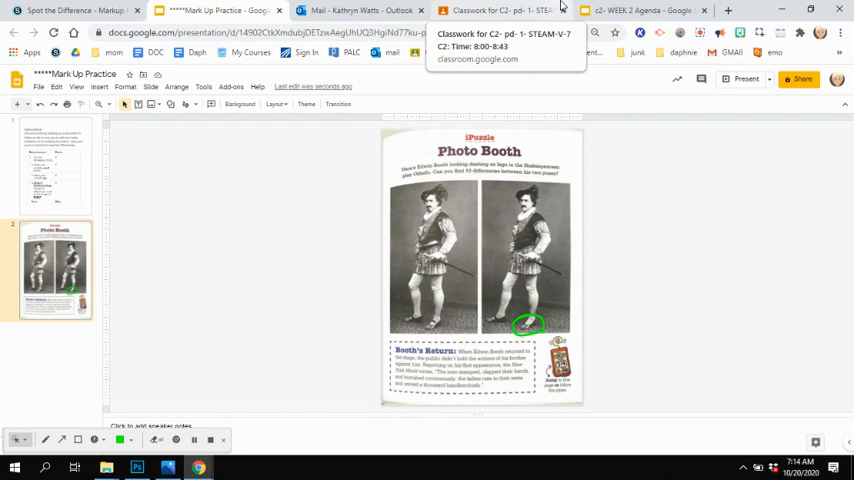
mouse_move(350, 10)
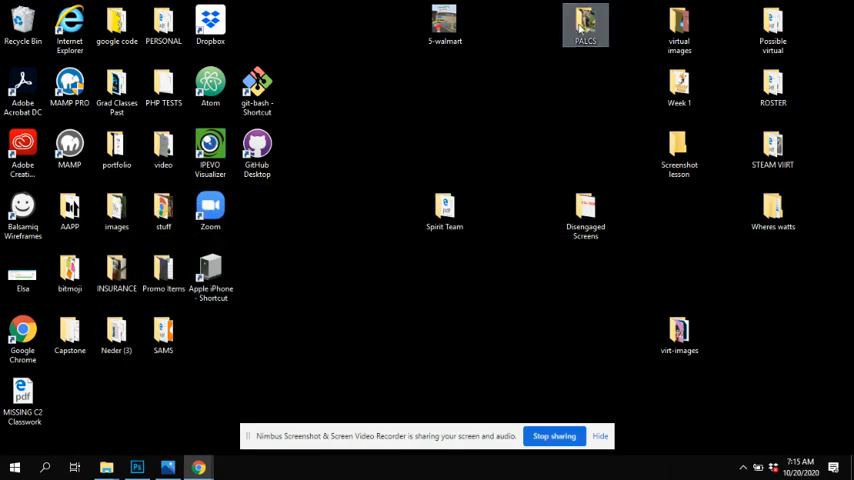
Open the desktop Wheres watts folder, then its Old subfolder of location images
click(772, 210)
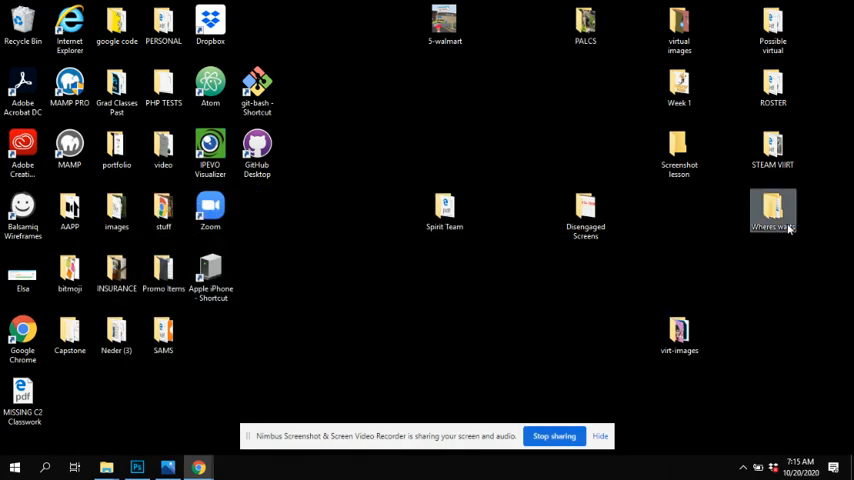
double_click(772, 210)
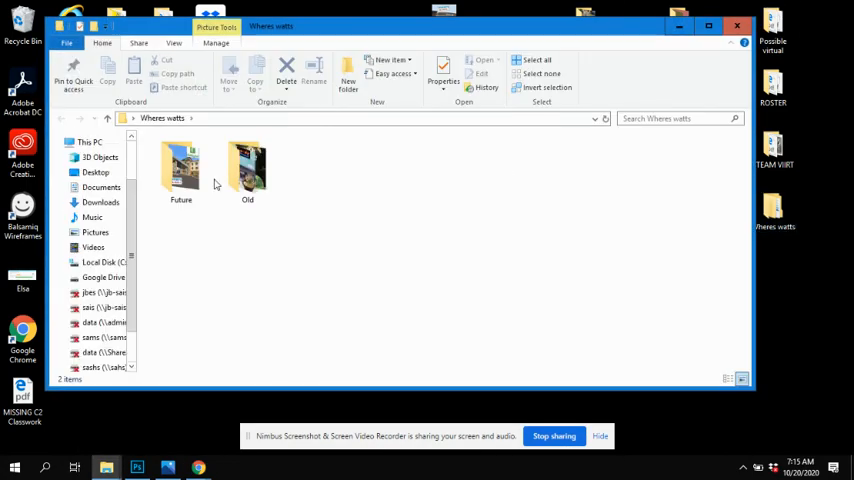
double_click(247, 170)
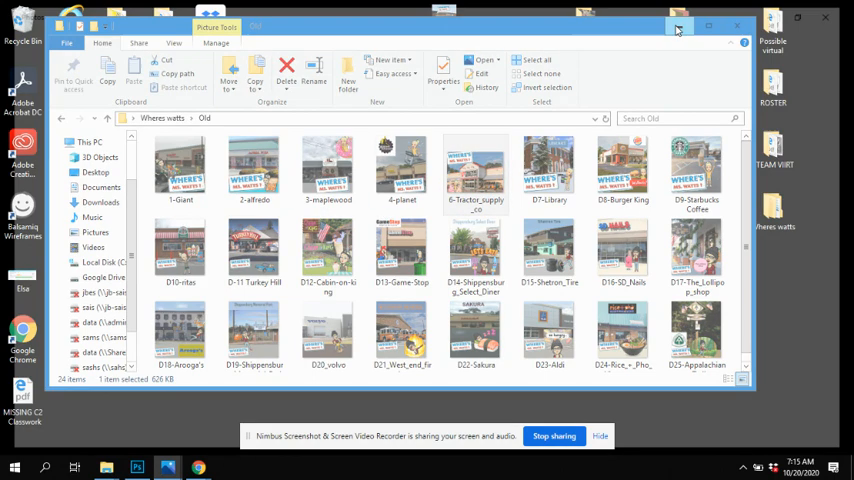
Open the 6-Tractor_supply_co image in the Photos app
double_click(475, 170)
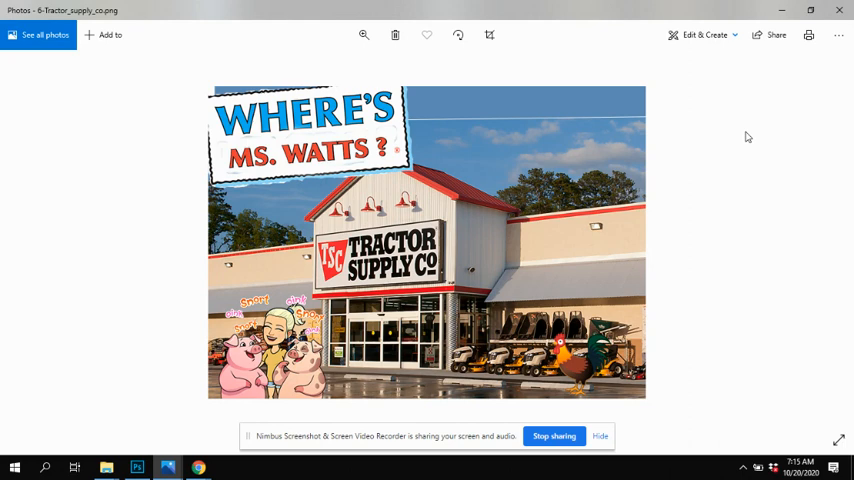
mouse_move(840, 10)
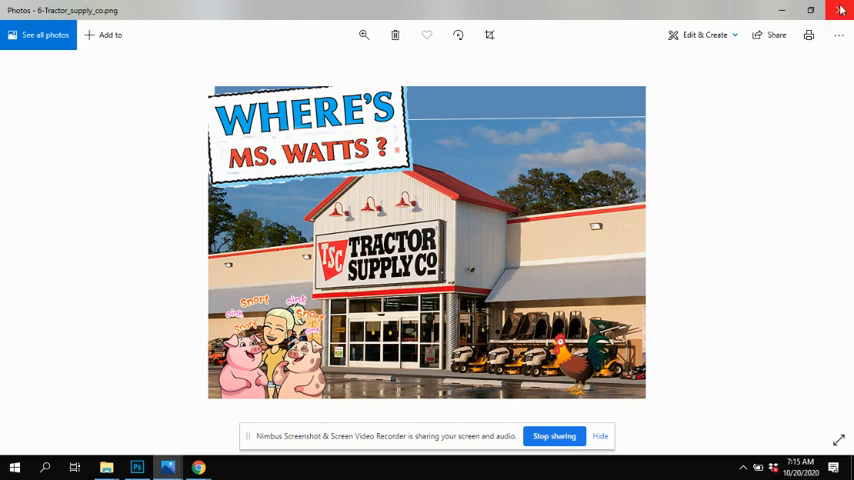